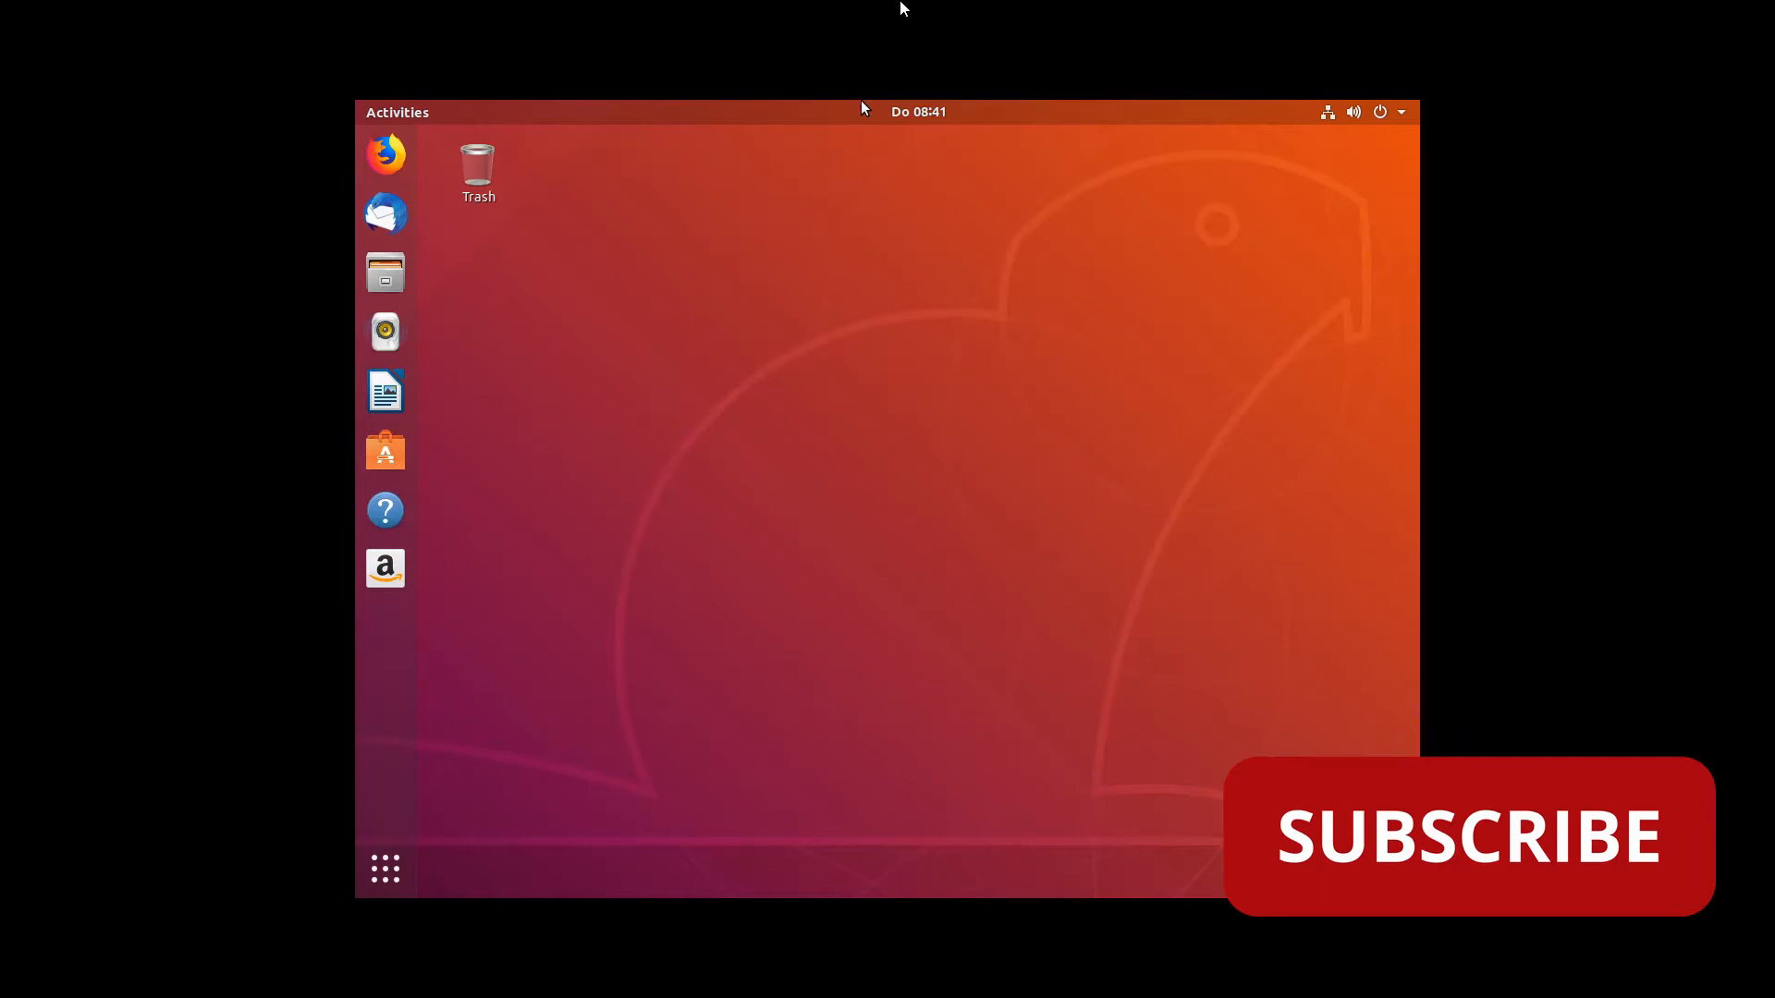
{"action": "mouse_move", "coordinate": [881, 83]}
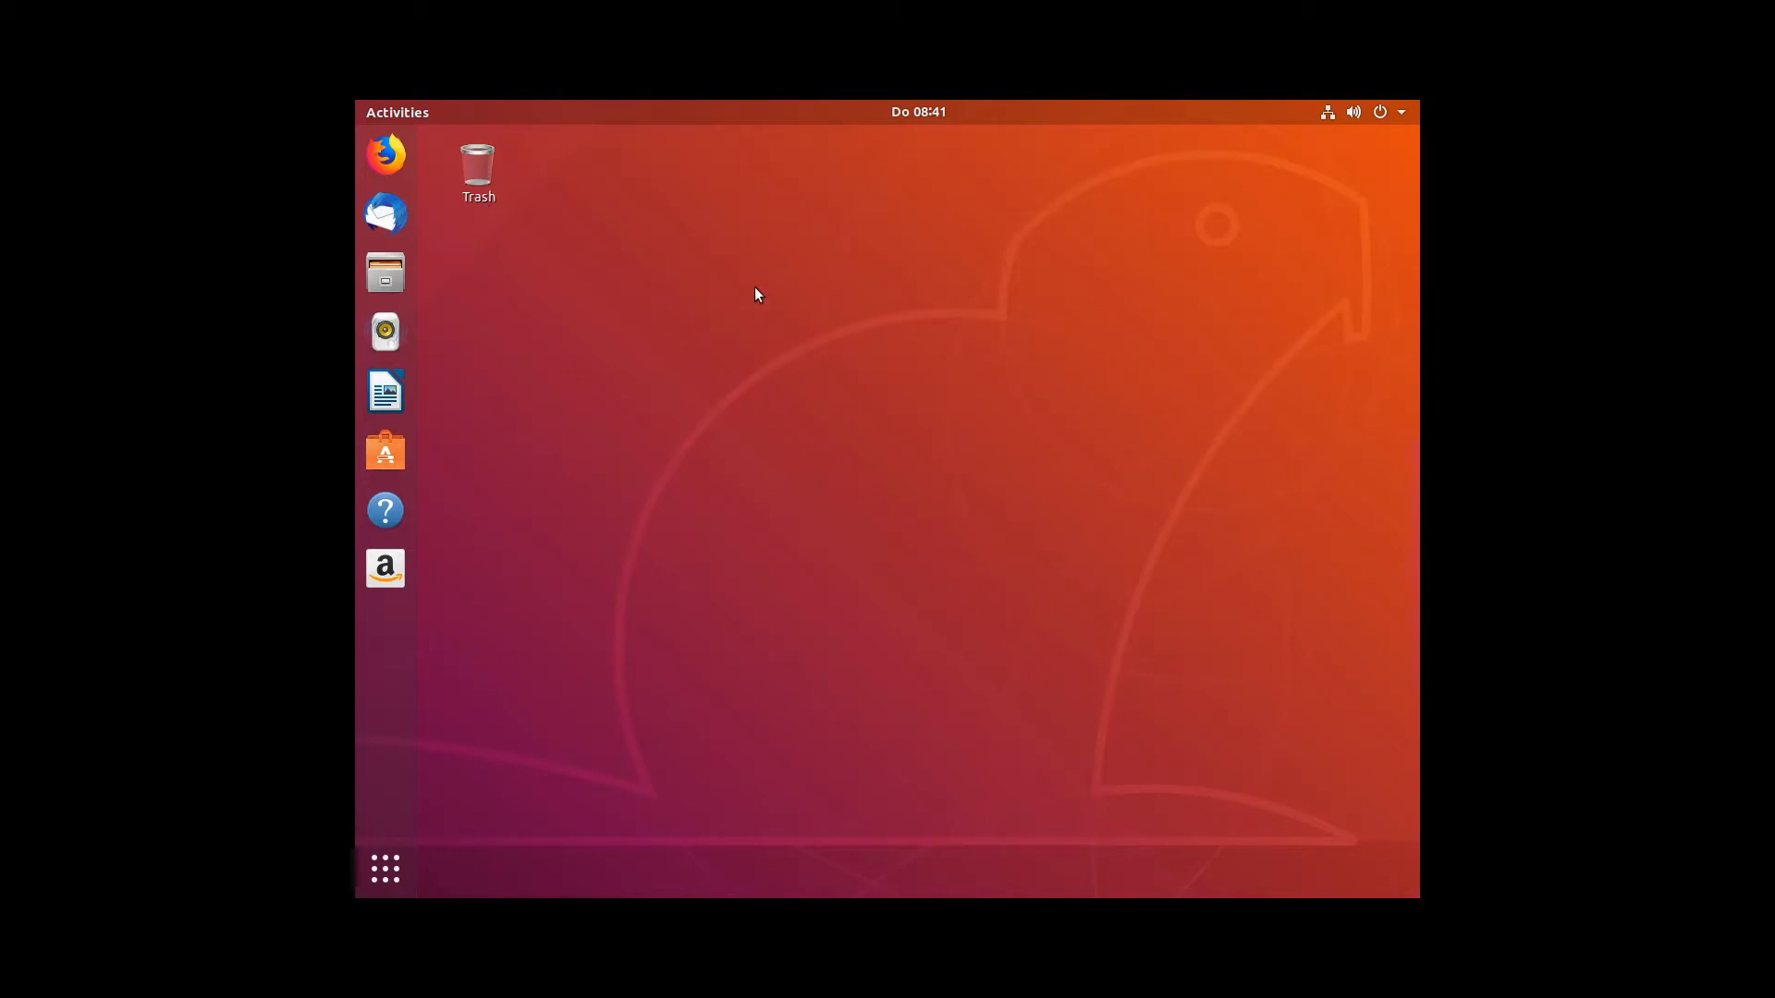
{"action": "mouse_move", "coordinate": [742, 298]}
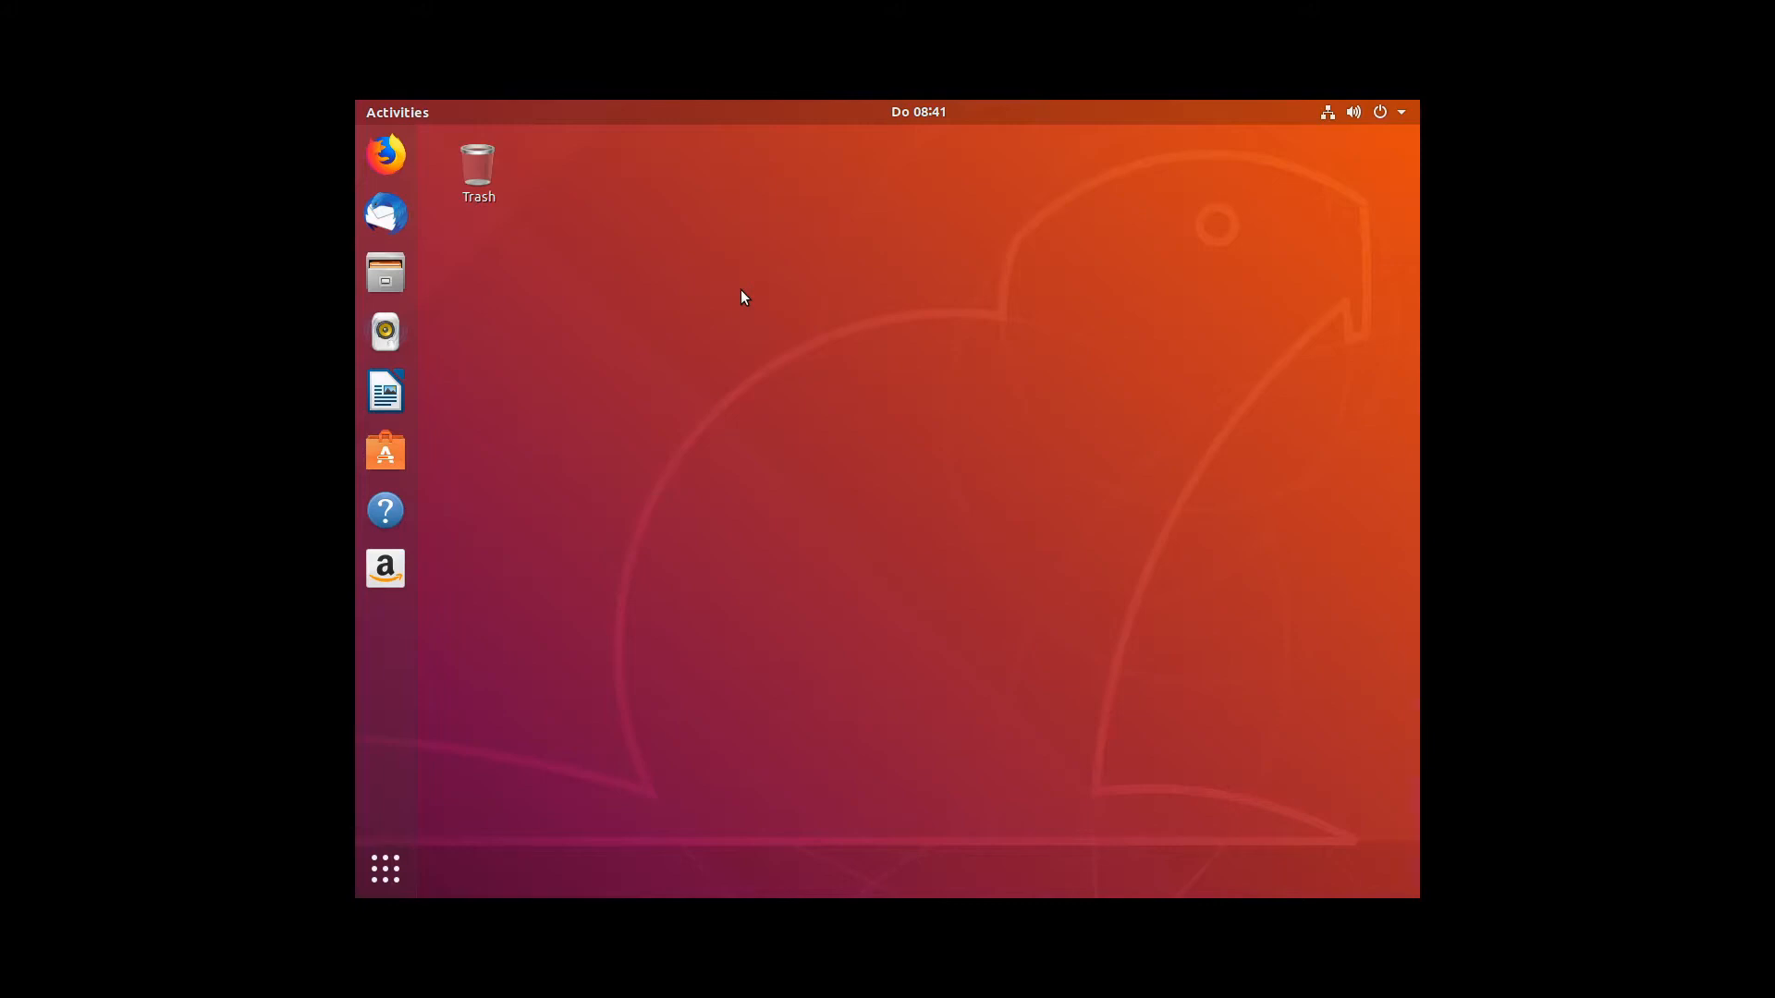
{"action": "mouse_move", "coordinate": [963, 255]}
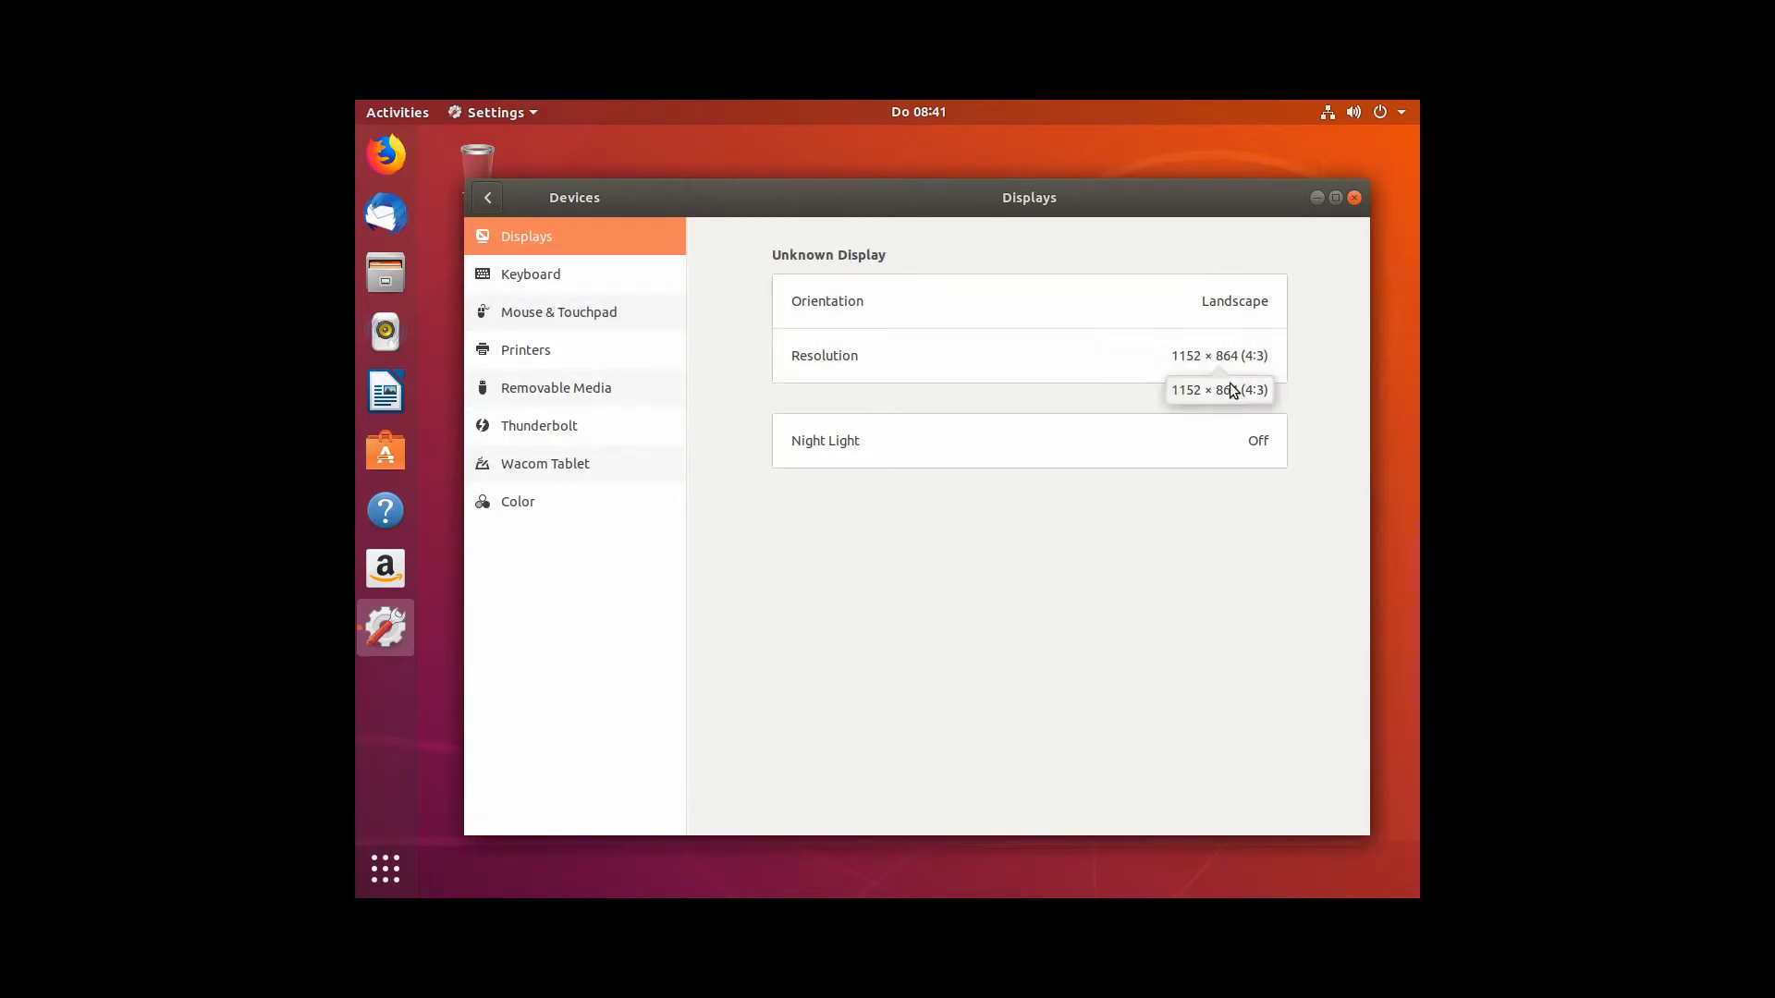
{"action": "mouse_move", "coordinate": [1202, 394]}
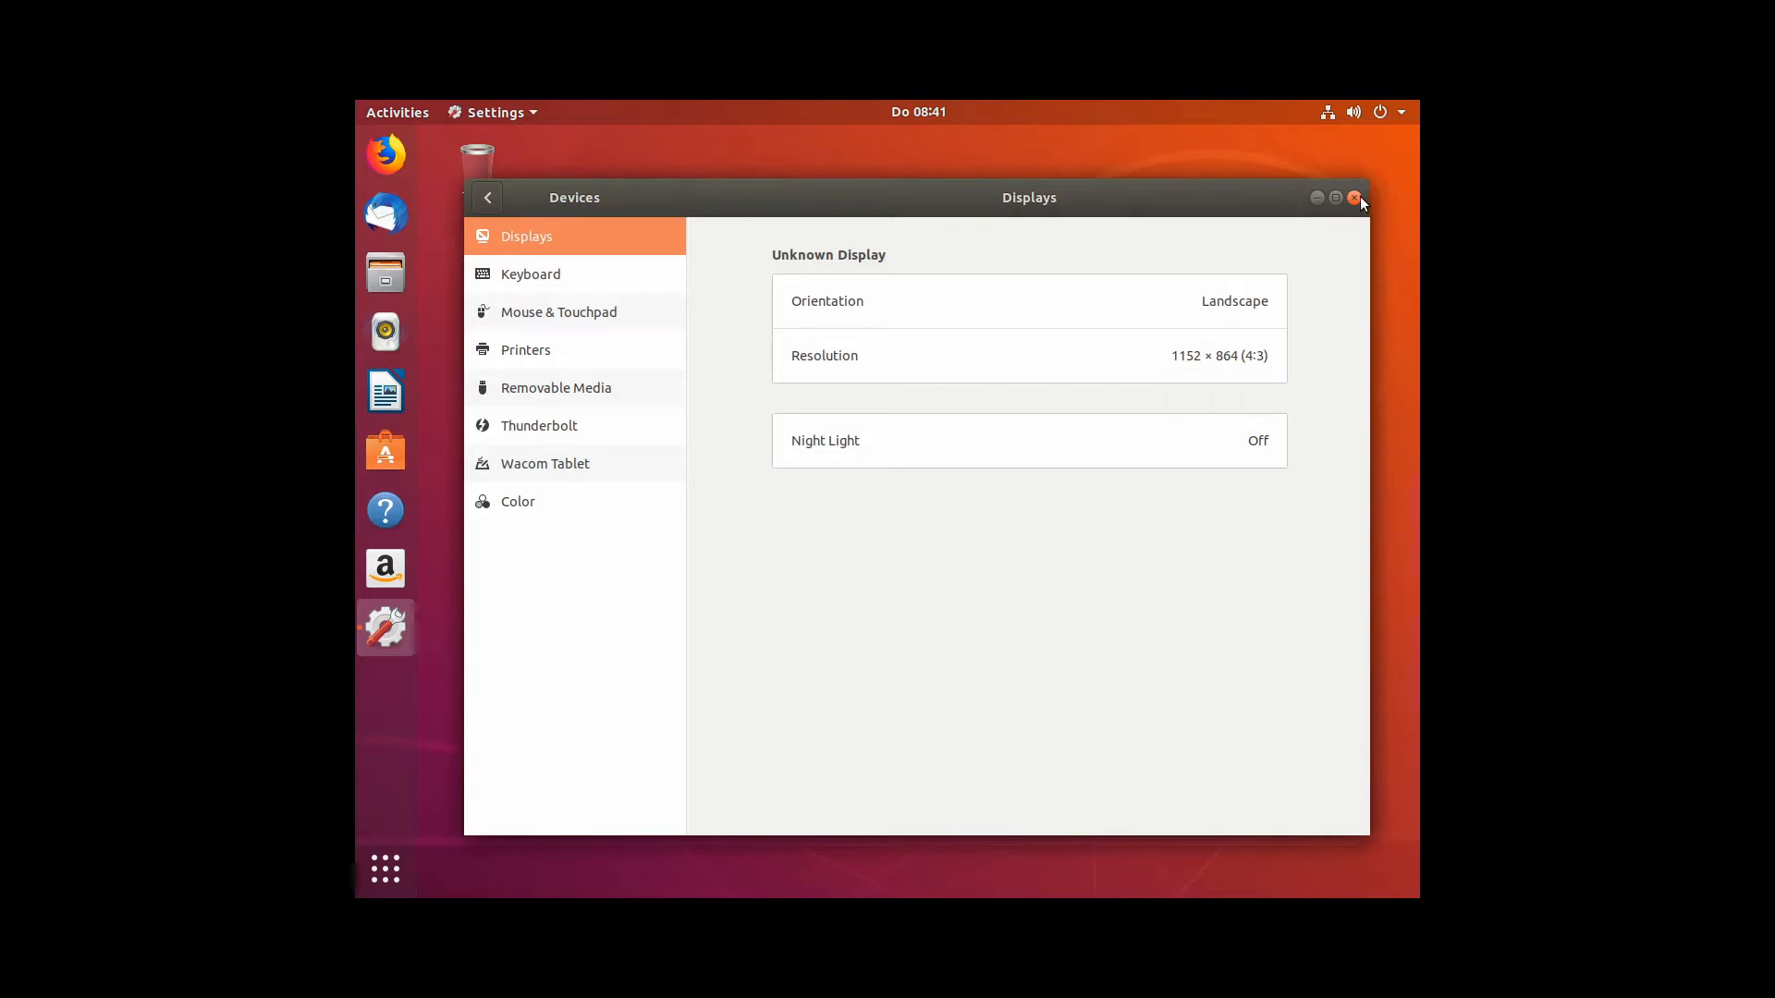
Close display settings and run sudo nano /etc/default/grub in a new terminal.
{"action": "left_click", "coordinate": [1353, 197]}
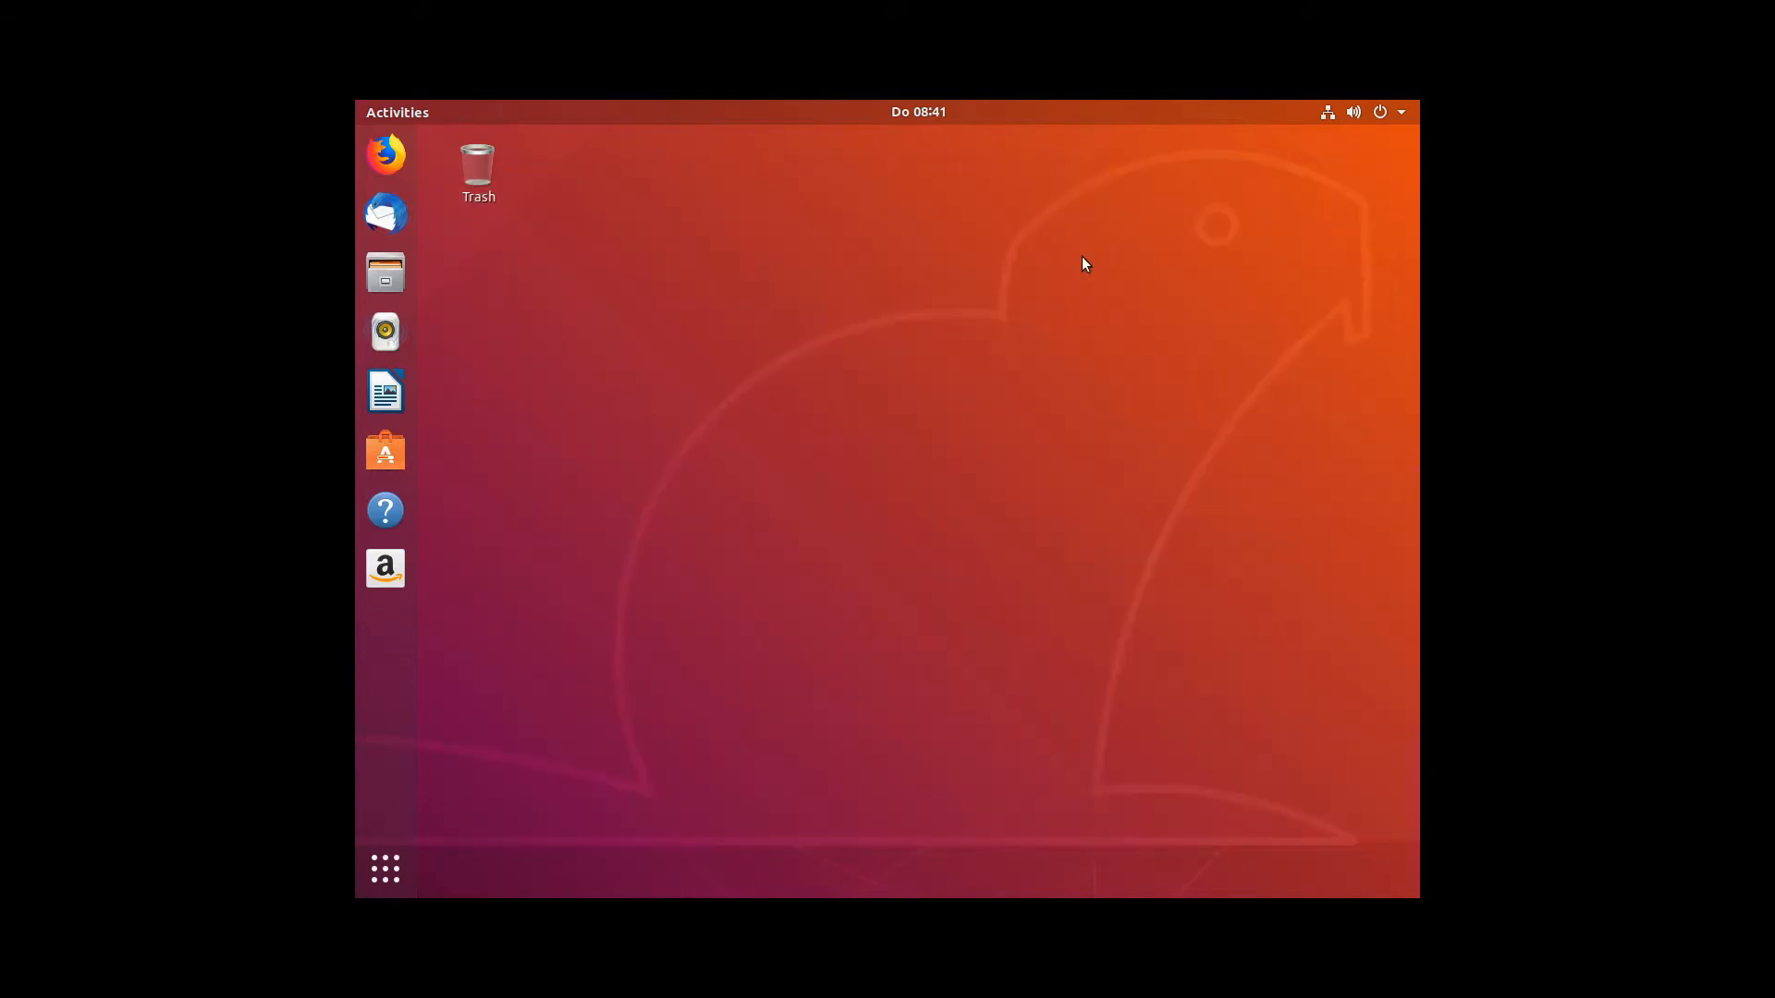
{"action": "mouse_move", "coordinate": [987, 404]}
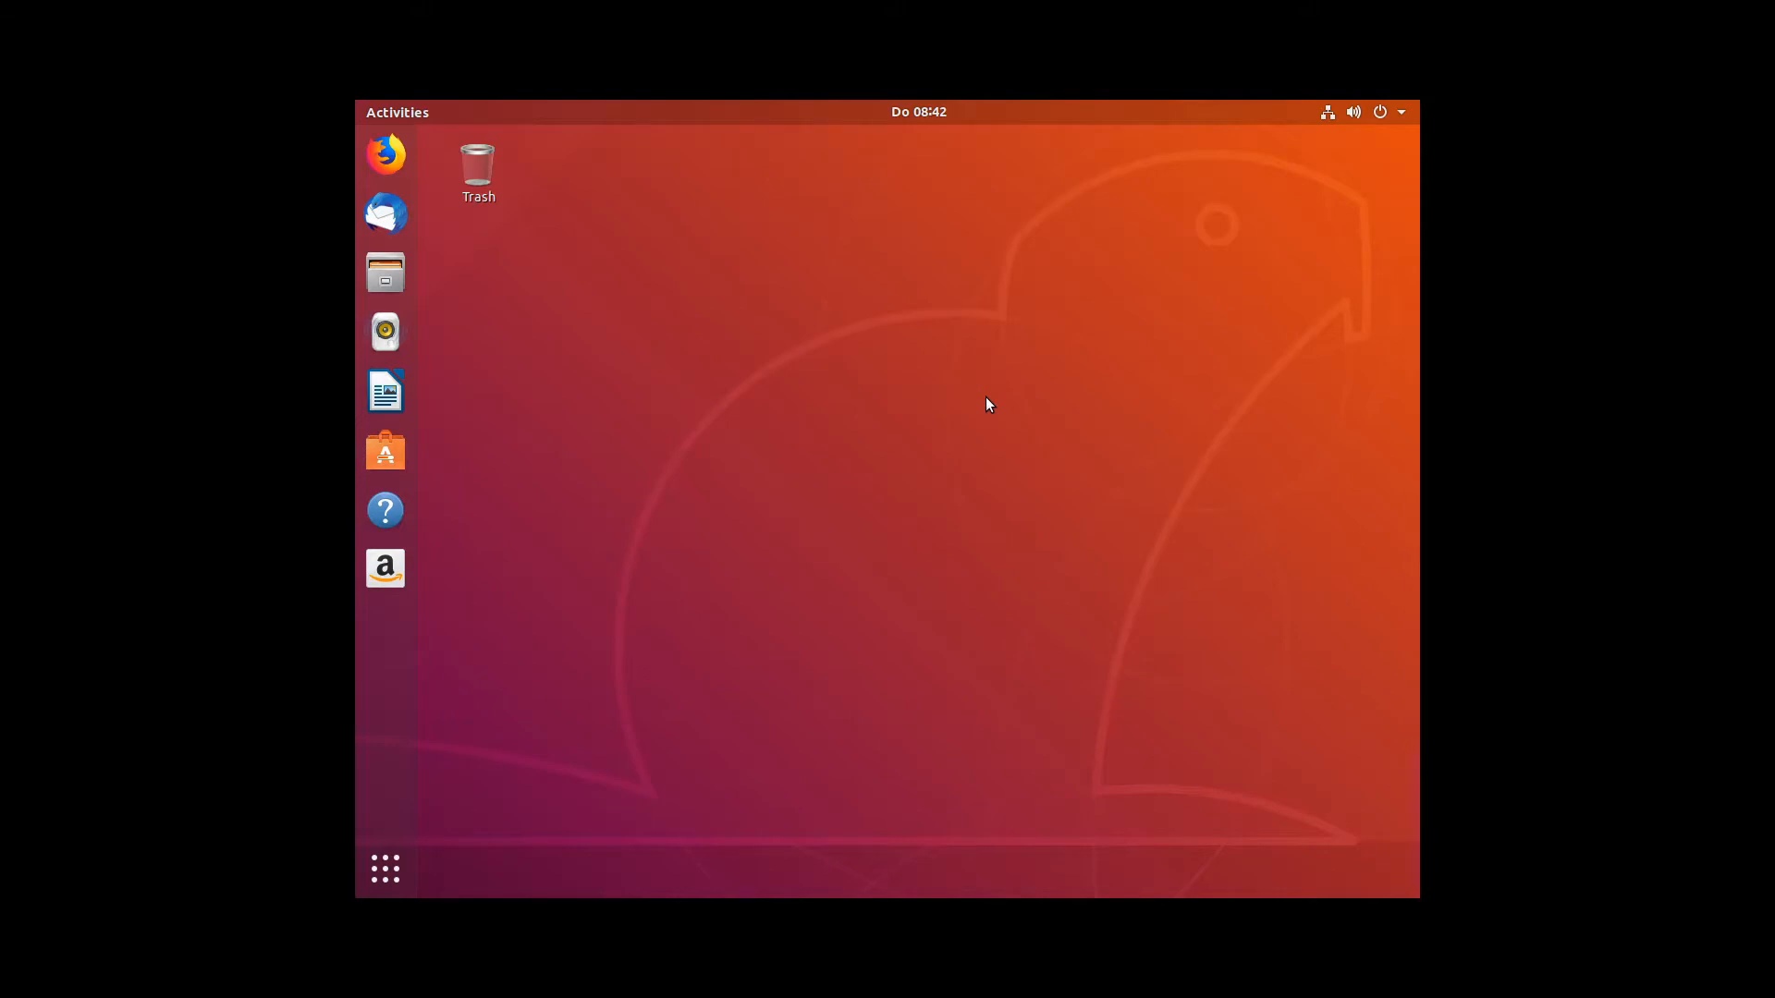
{"action": "left_click", "coordinate": [385, 628]}
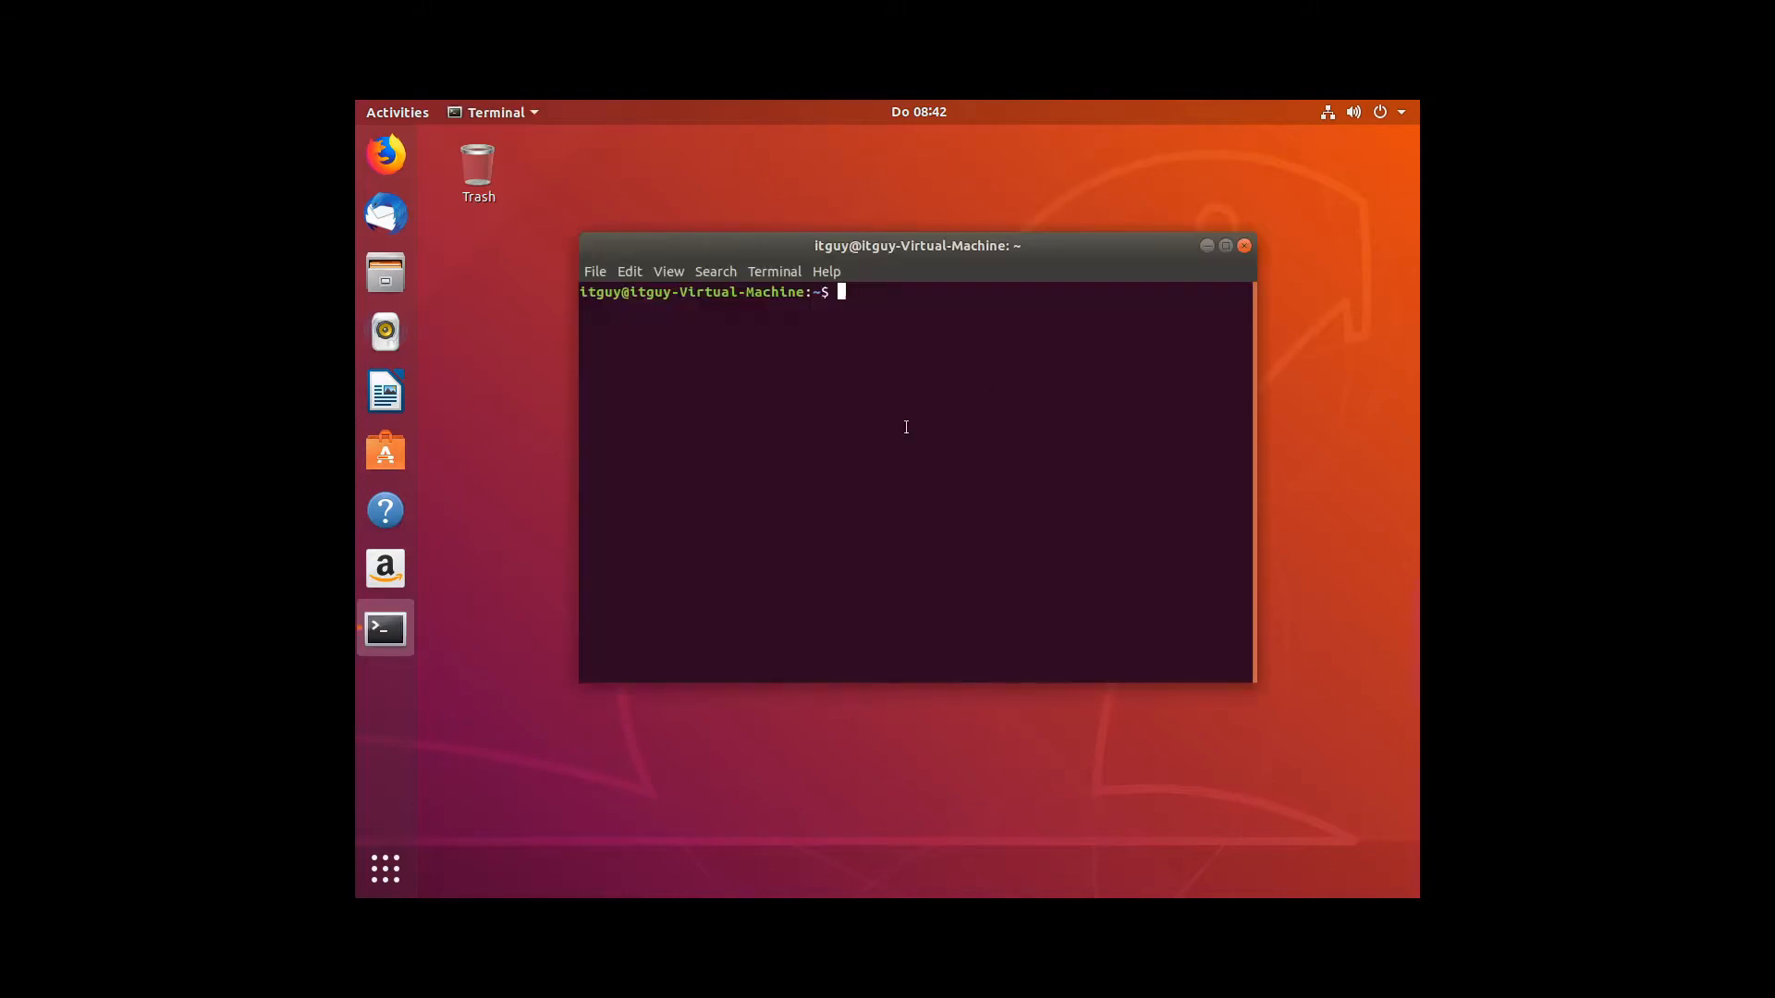
{"action": "type", "text": "sudo nano /etc/default/grub"}
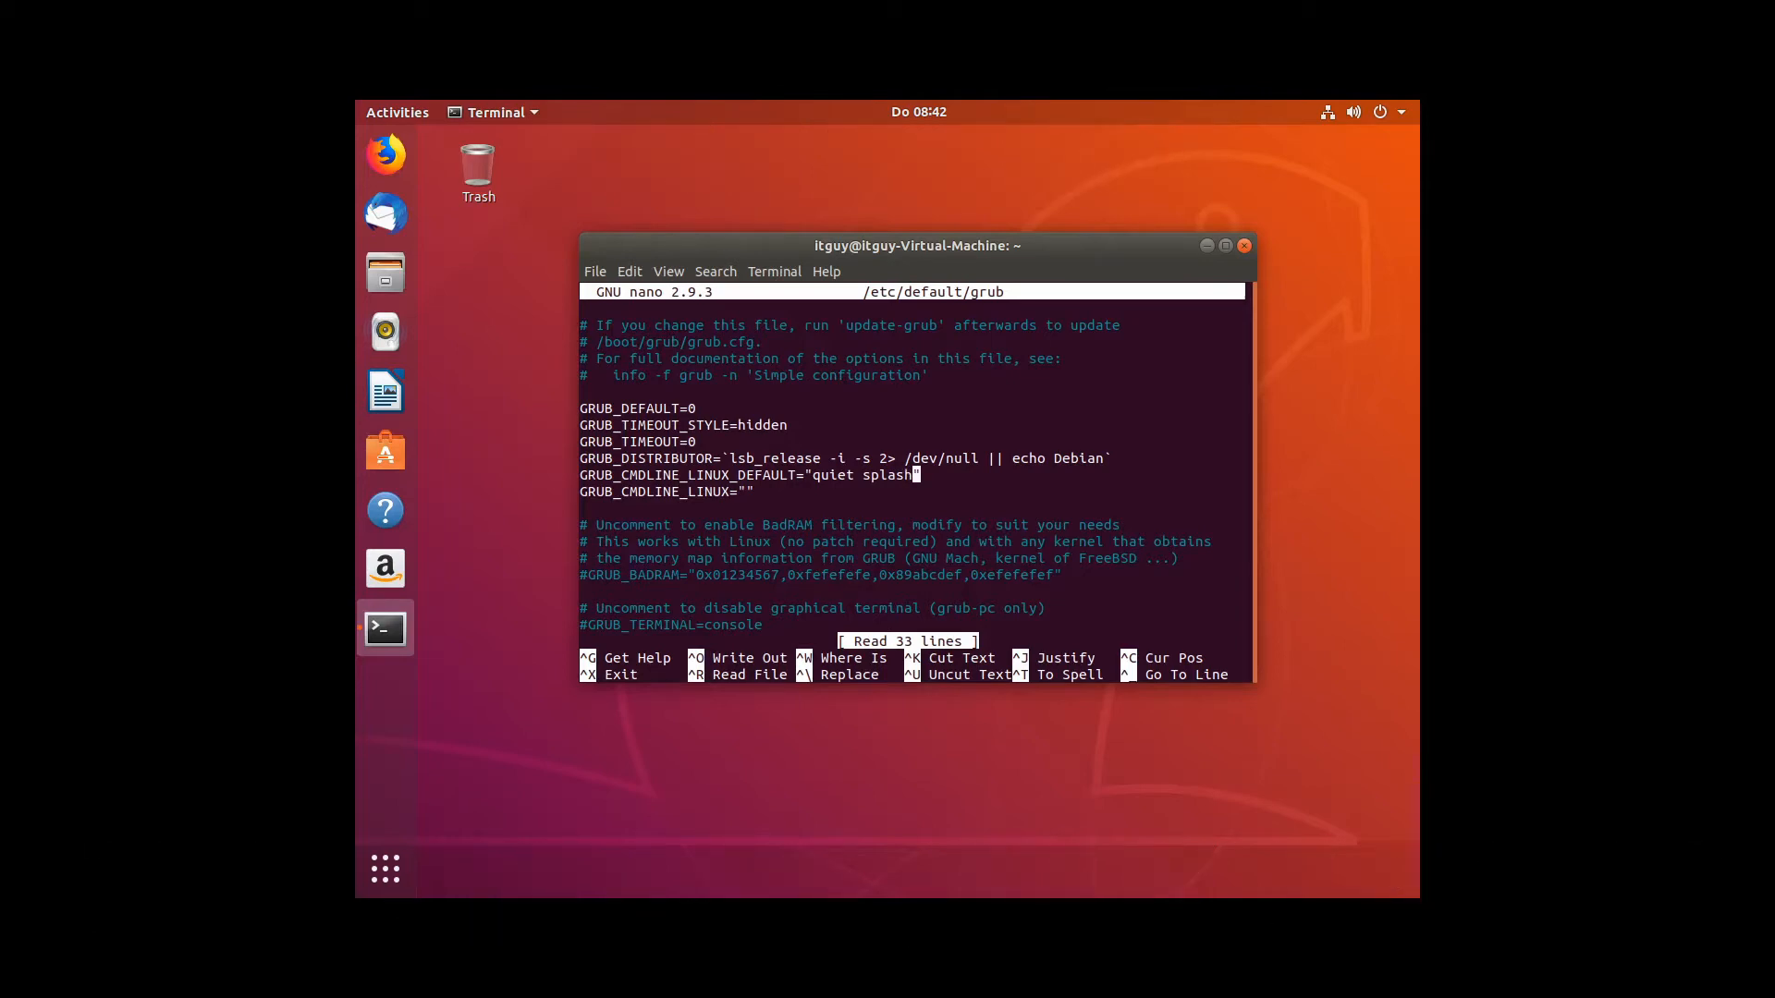
Append video=hyperv_fb:1920x1080 after 'quiet splash' in GRUB_CMDLINE_LINUX_DEFAULT.
{"action": "type", "text": "\" \""}
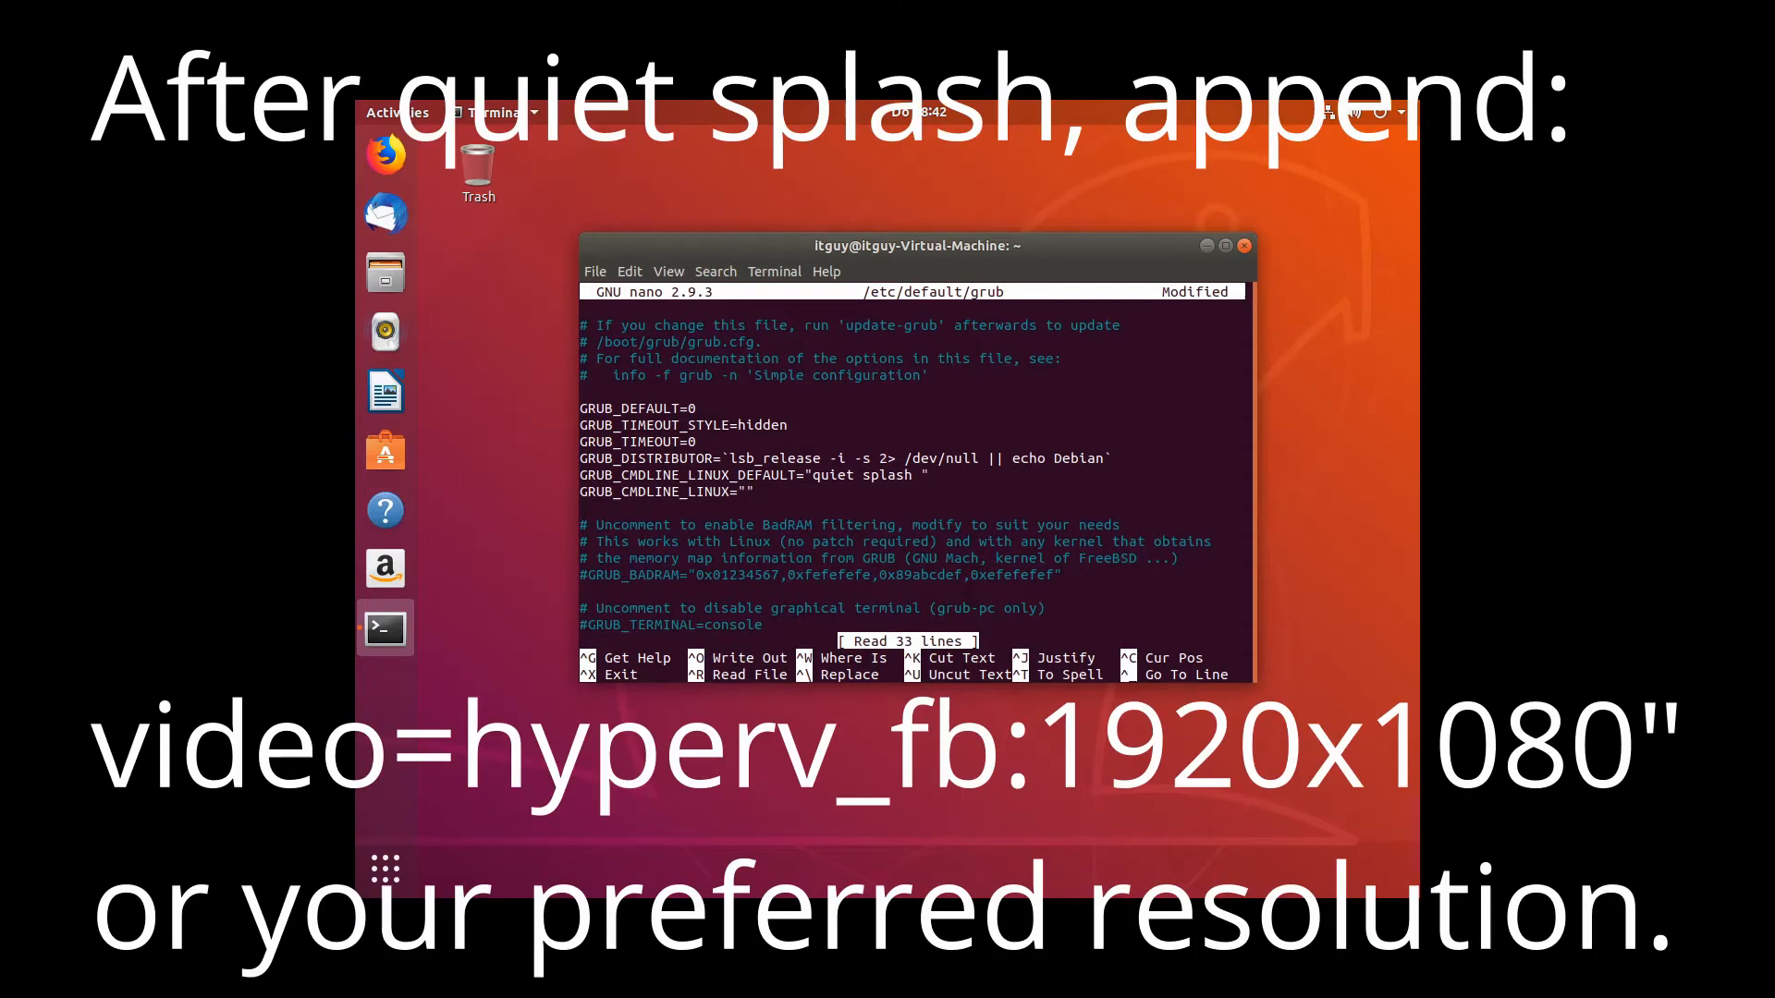
{"action": "type", "text": "video="}
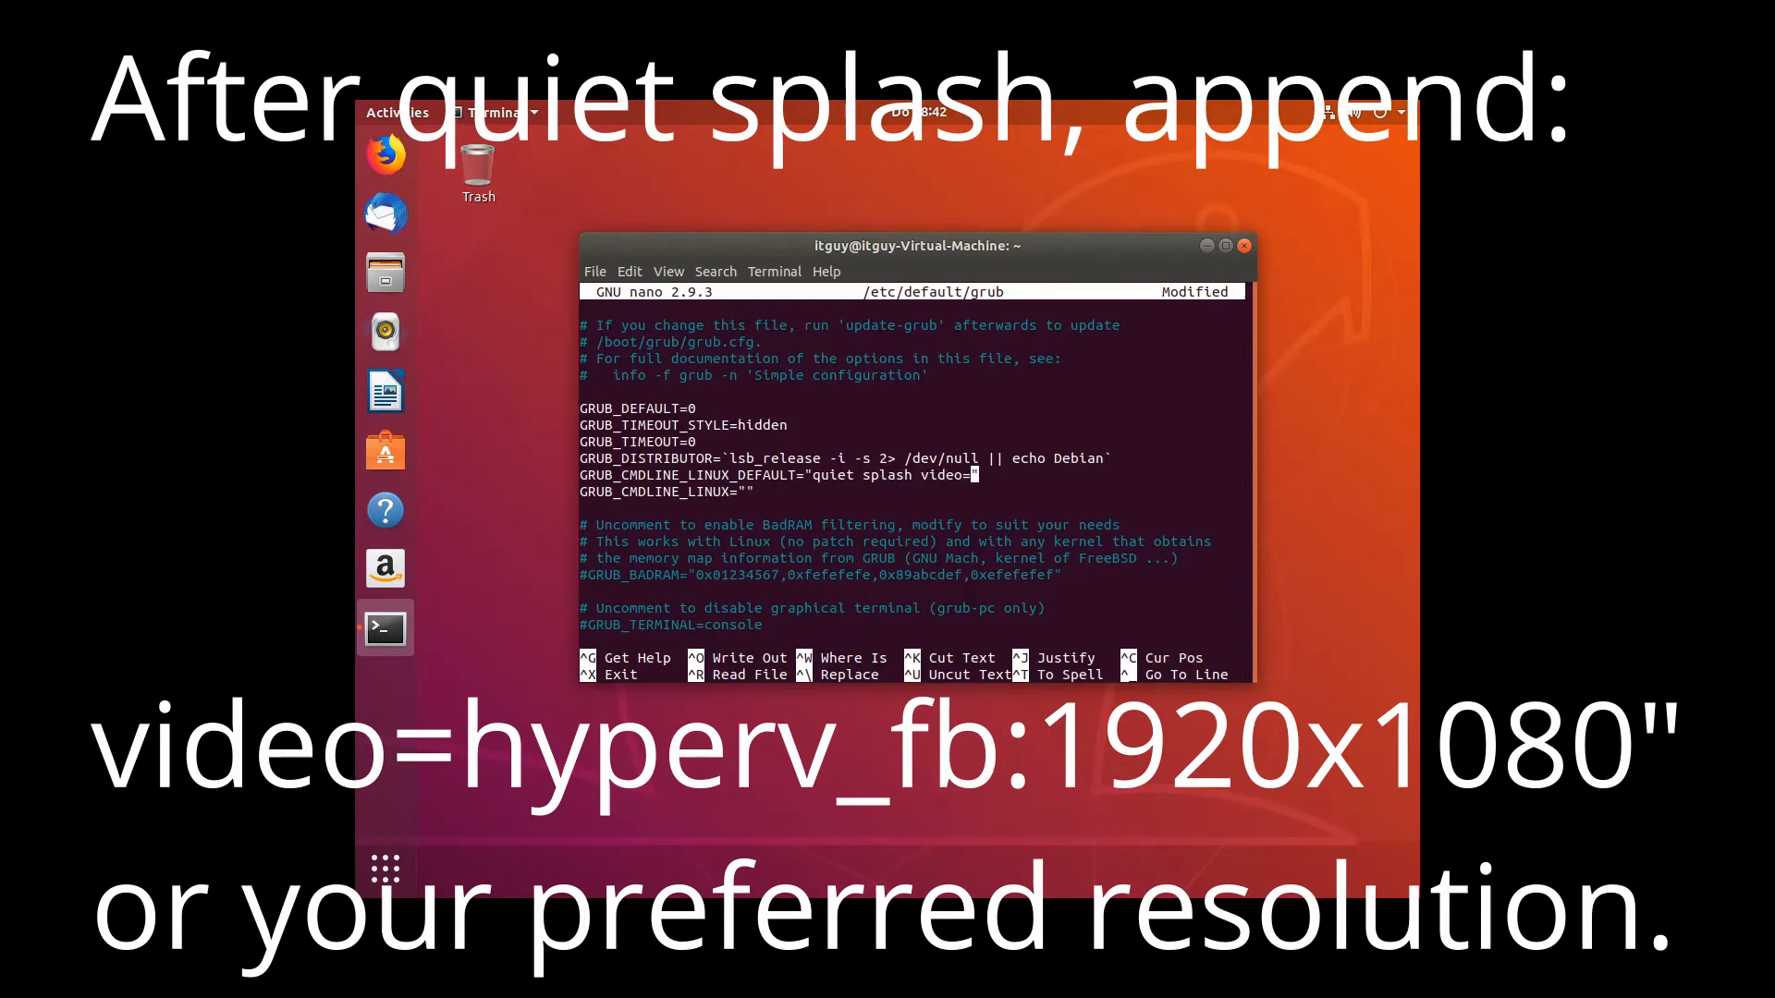
{"action": "type", "text": "hyperv"}
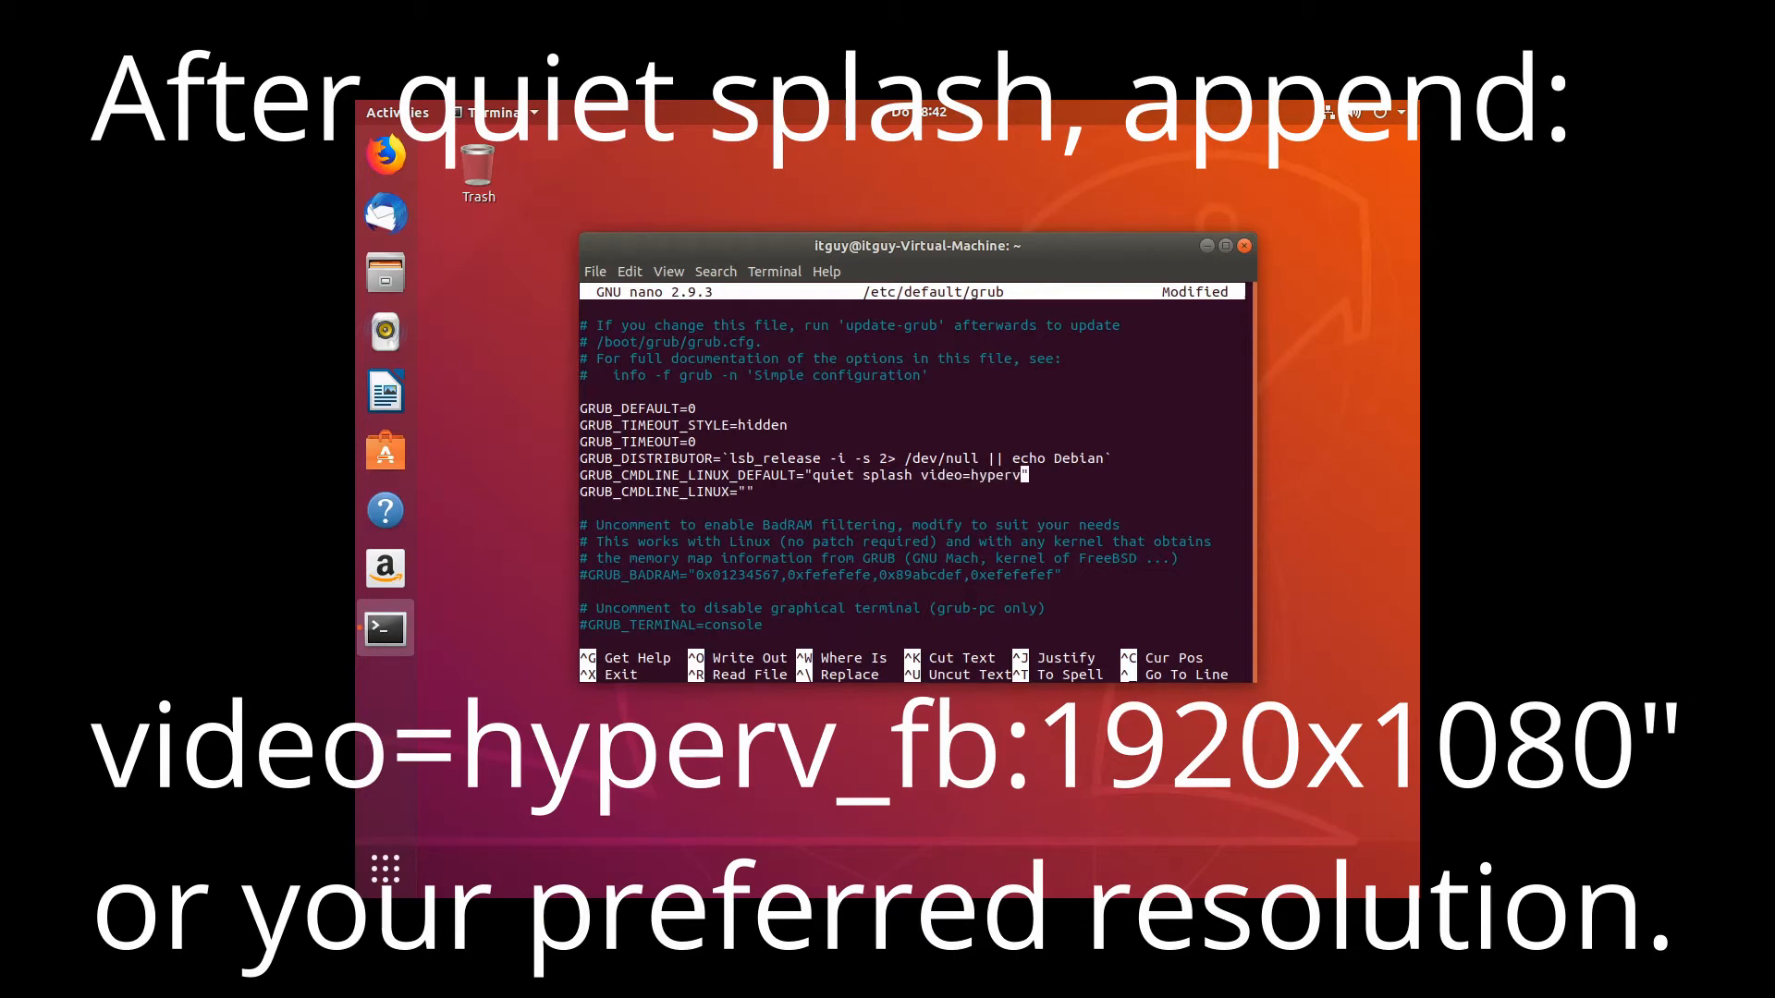
{"action": "type", "text": "_fb:"}
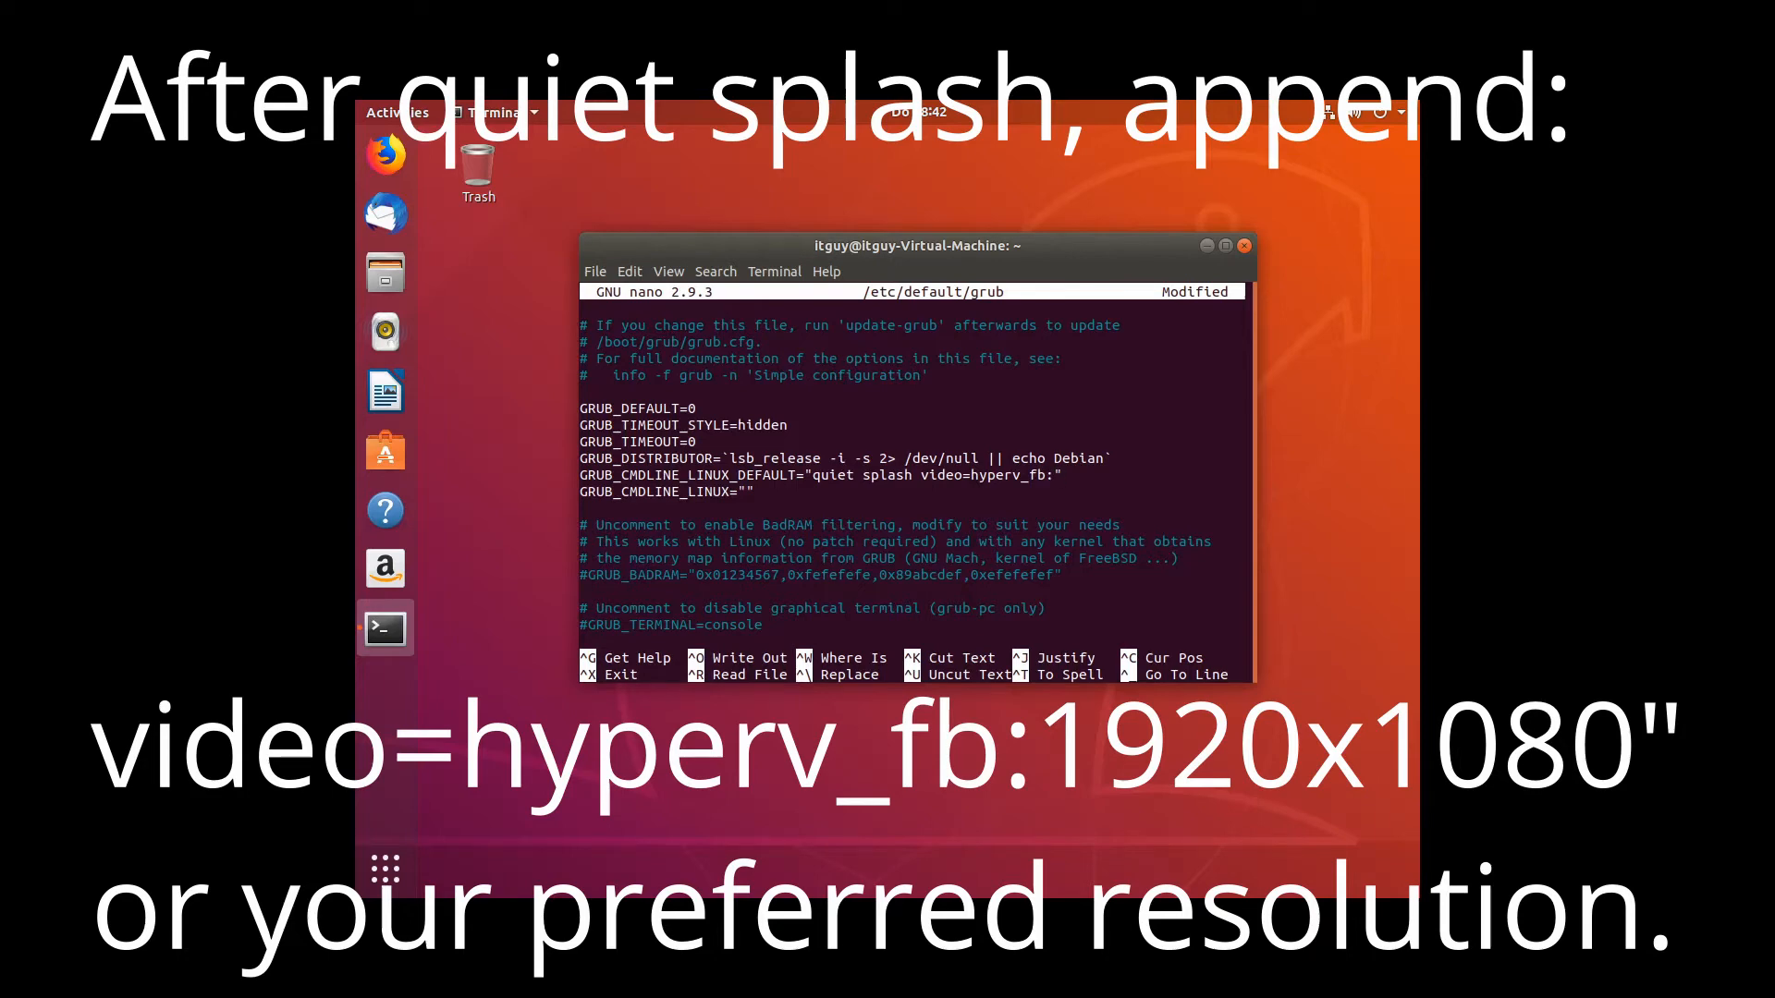
{"action": "type", "text": "1920"}
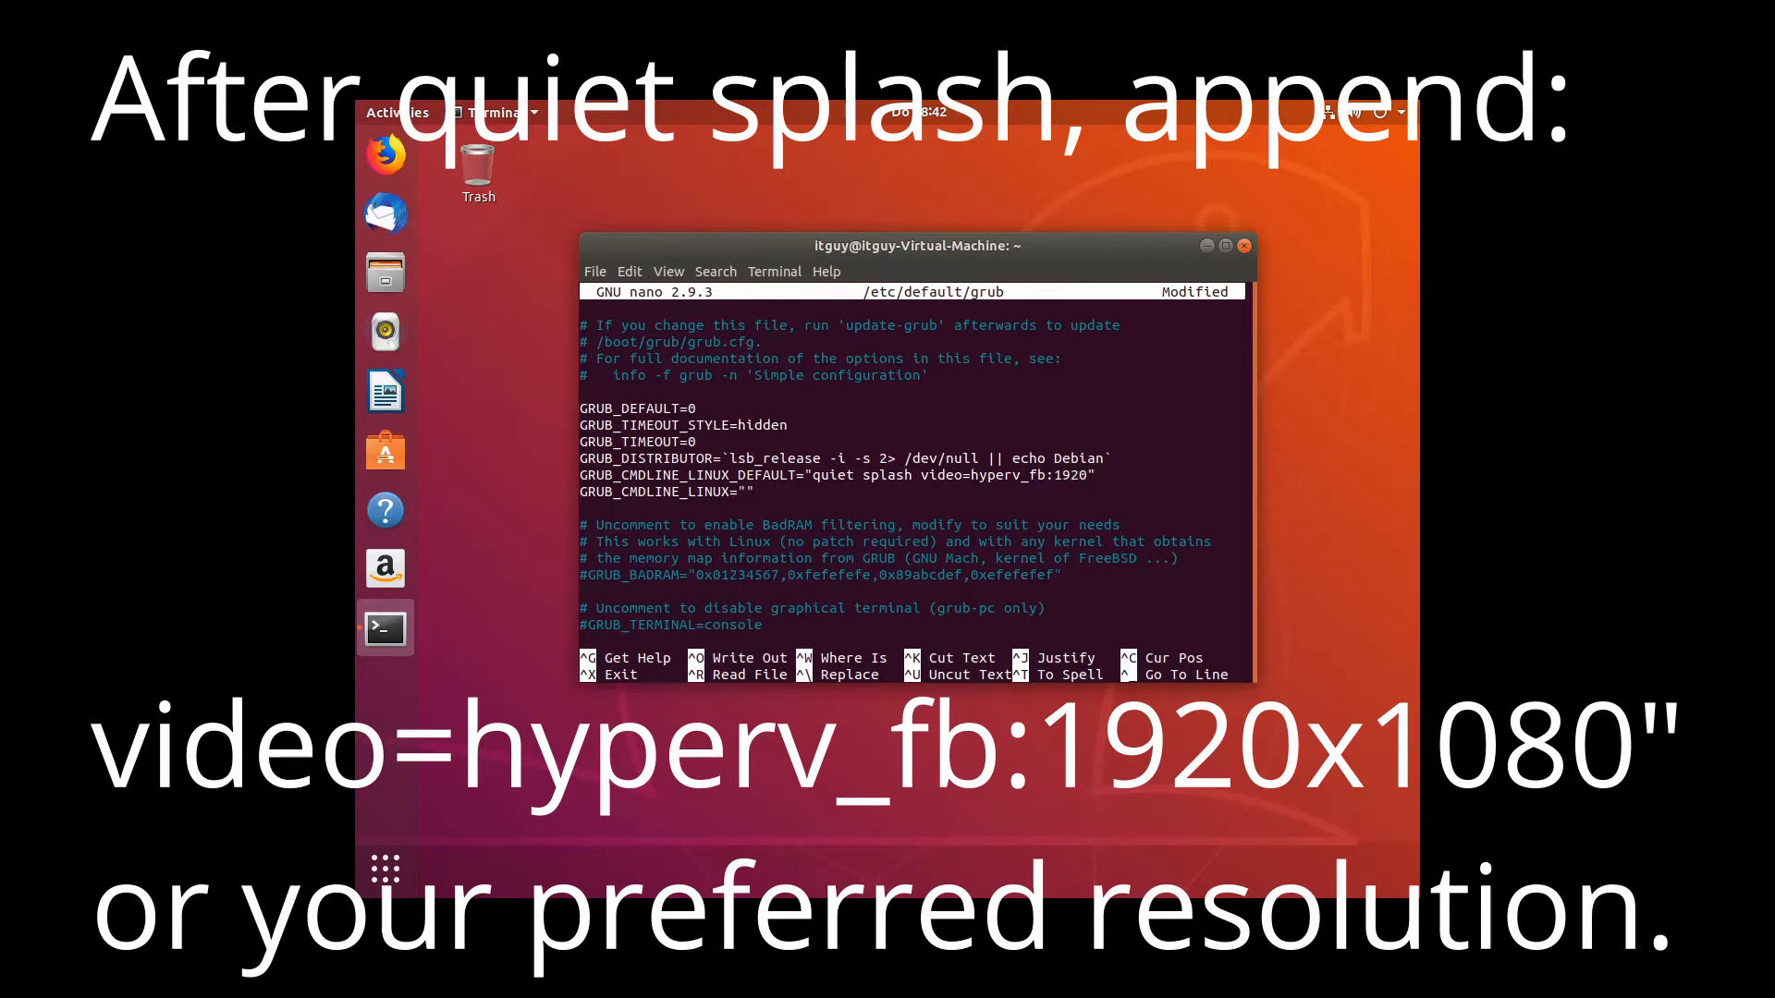
{"action": "type", "text": "x101"}
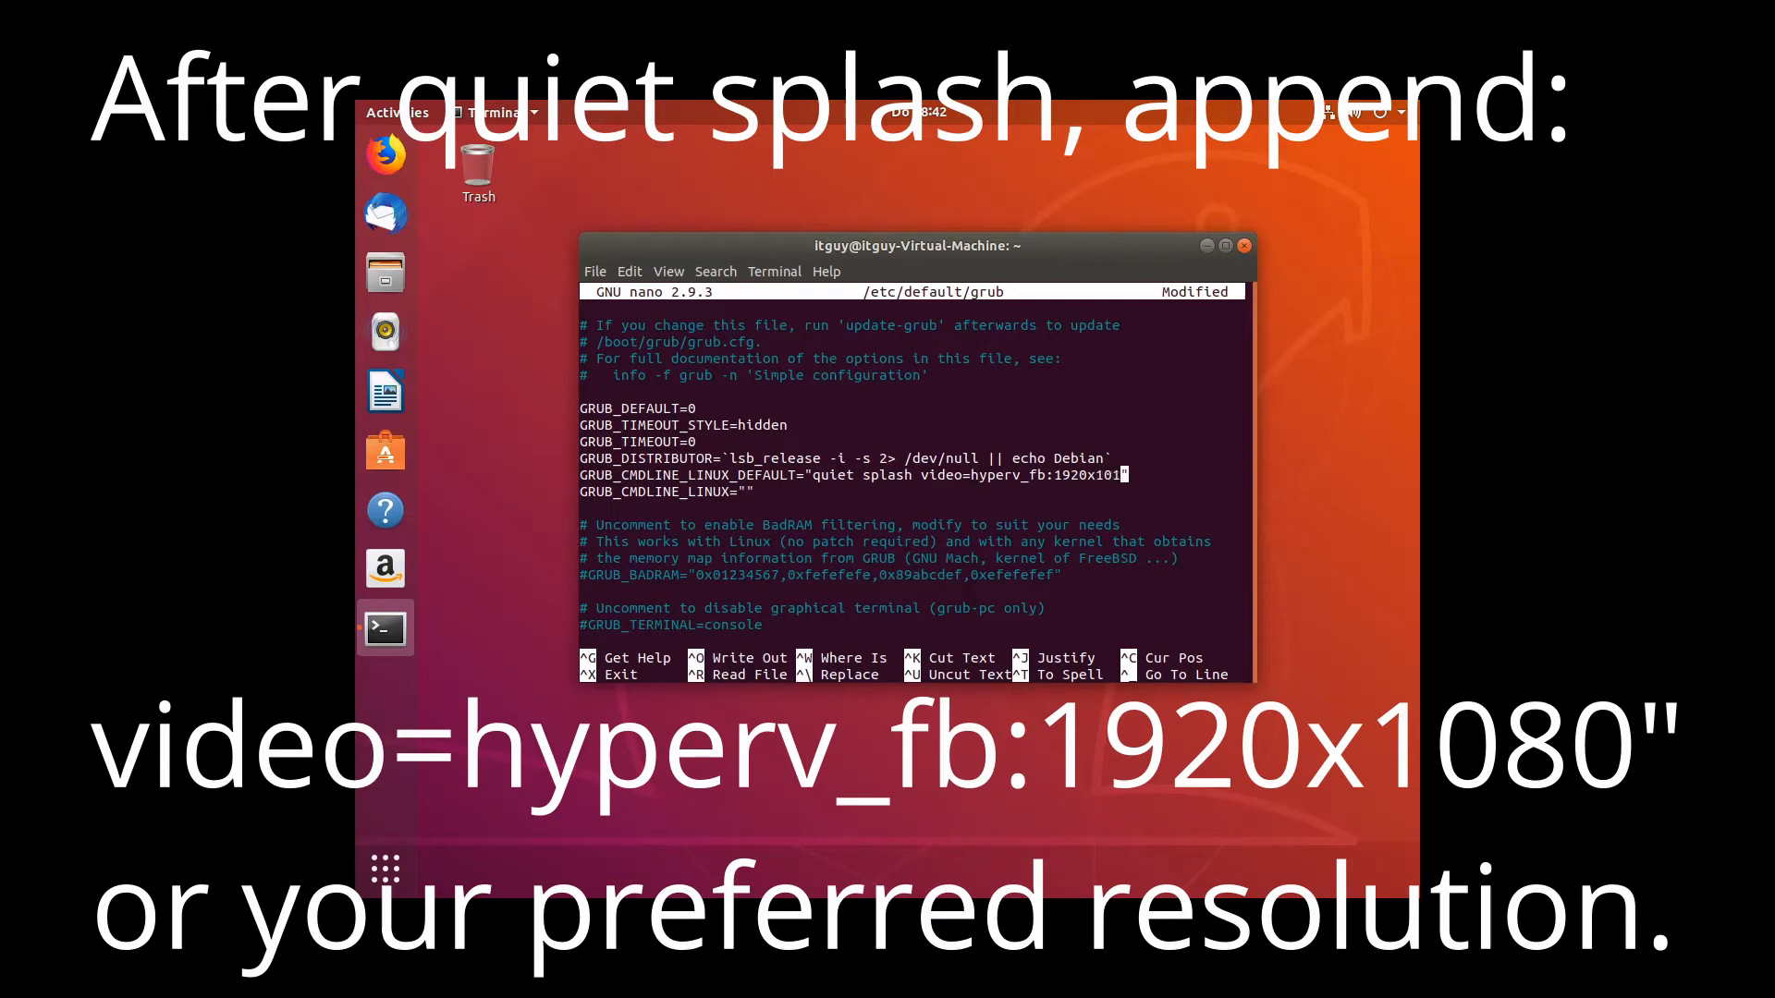
{"action": "key", "text": "BackSpace"}
{"action": "type", "text": "80\""}
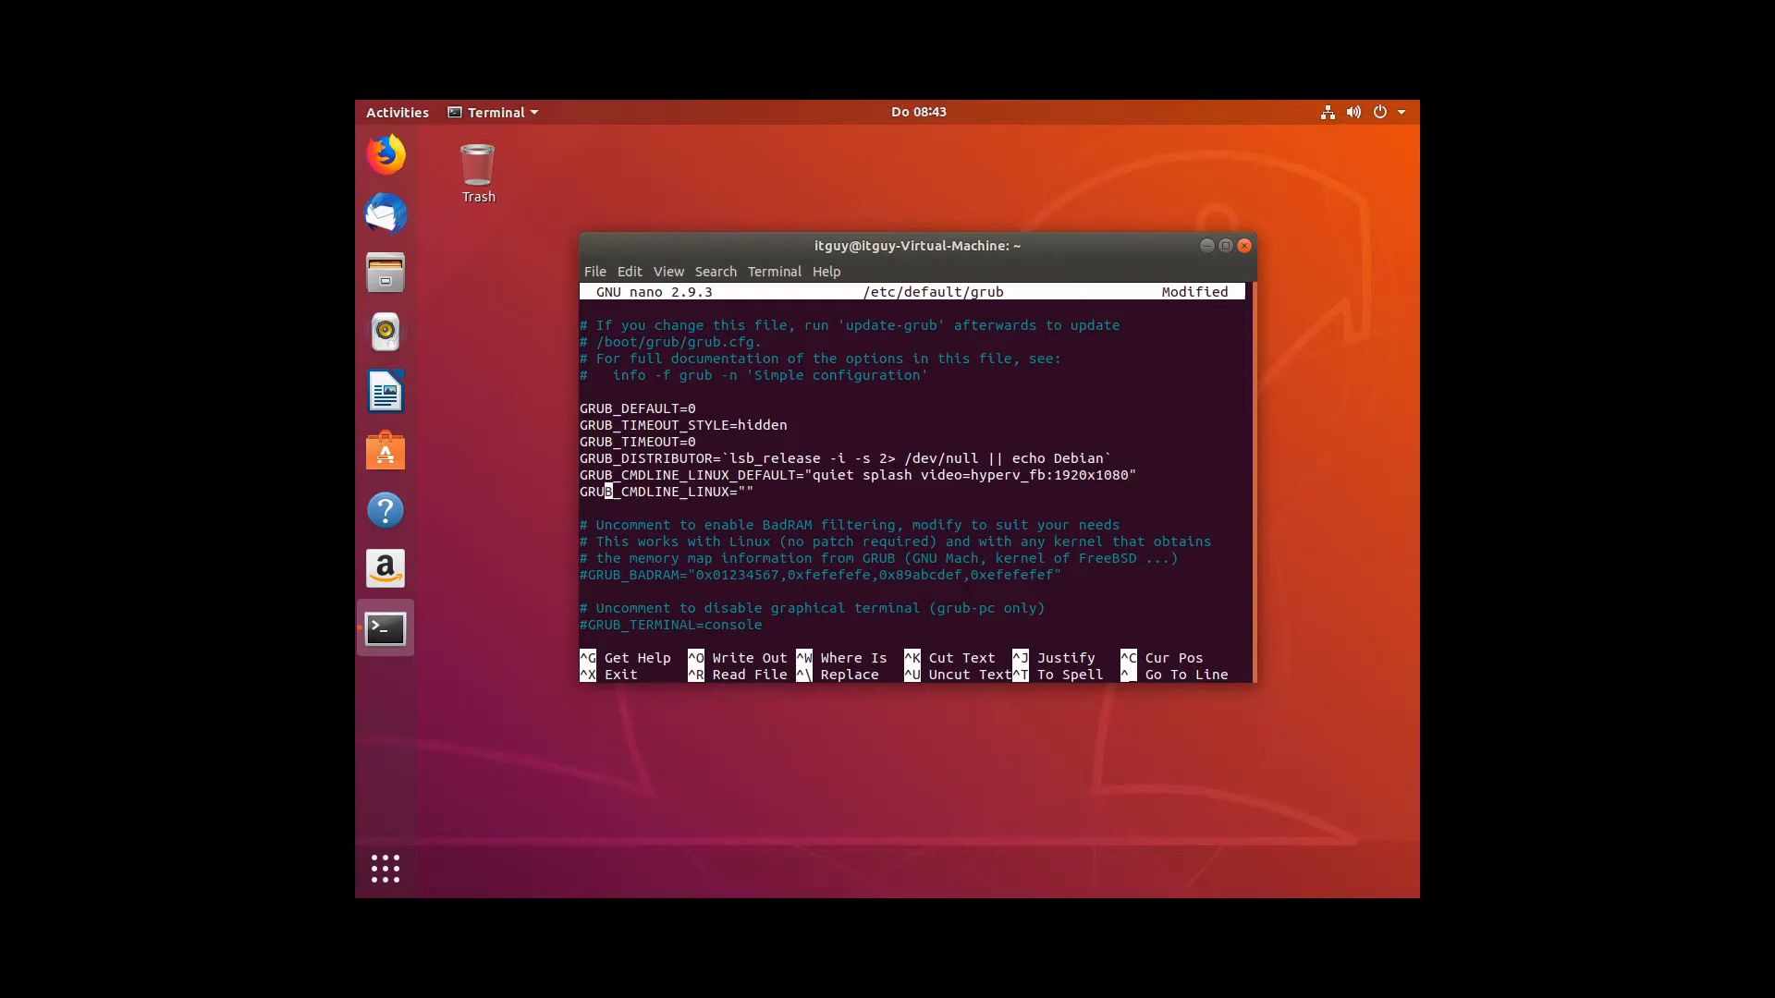
Write the edited GRUB file to disk and exit nano to the shell.
{"action": "key", "text": "ctrl+o"}
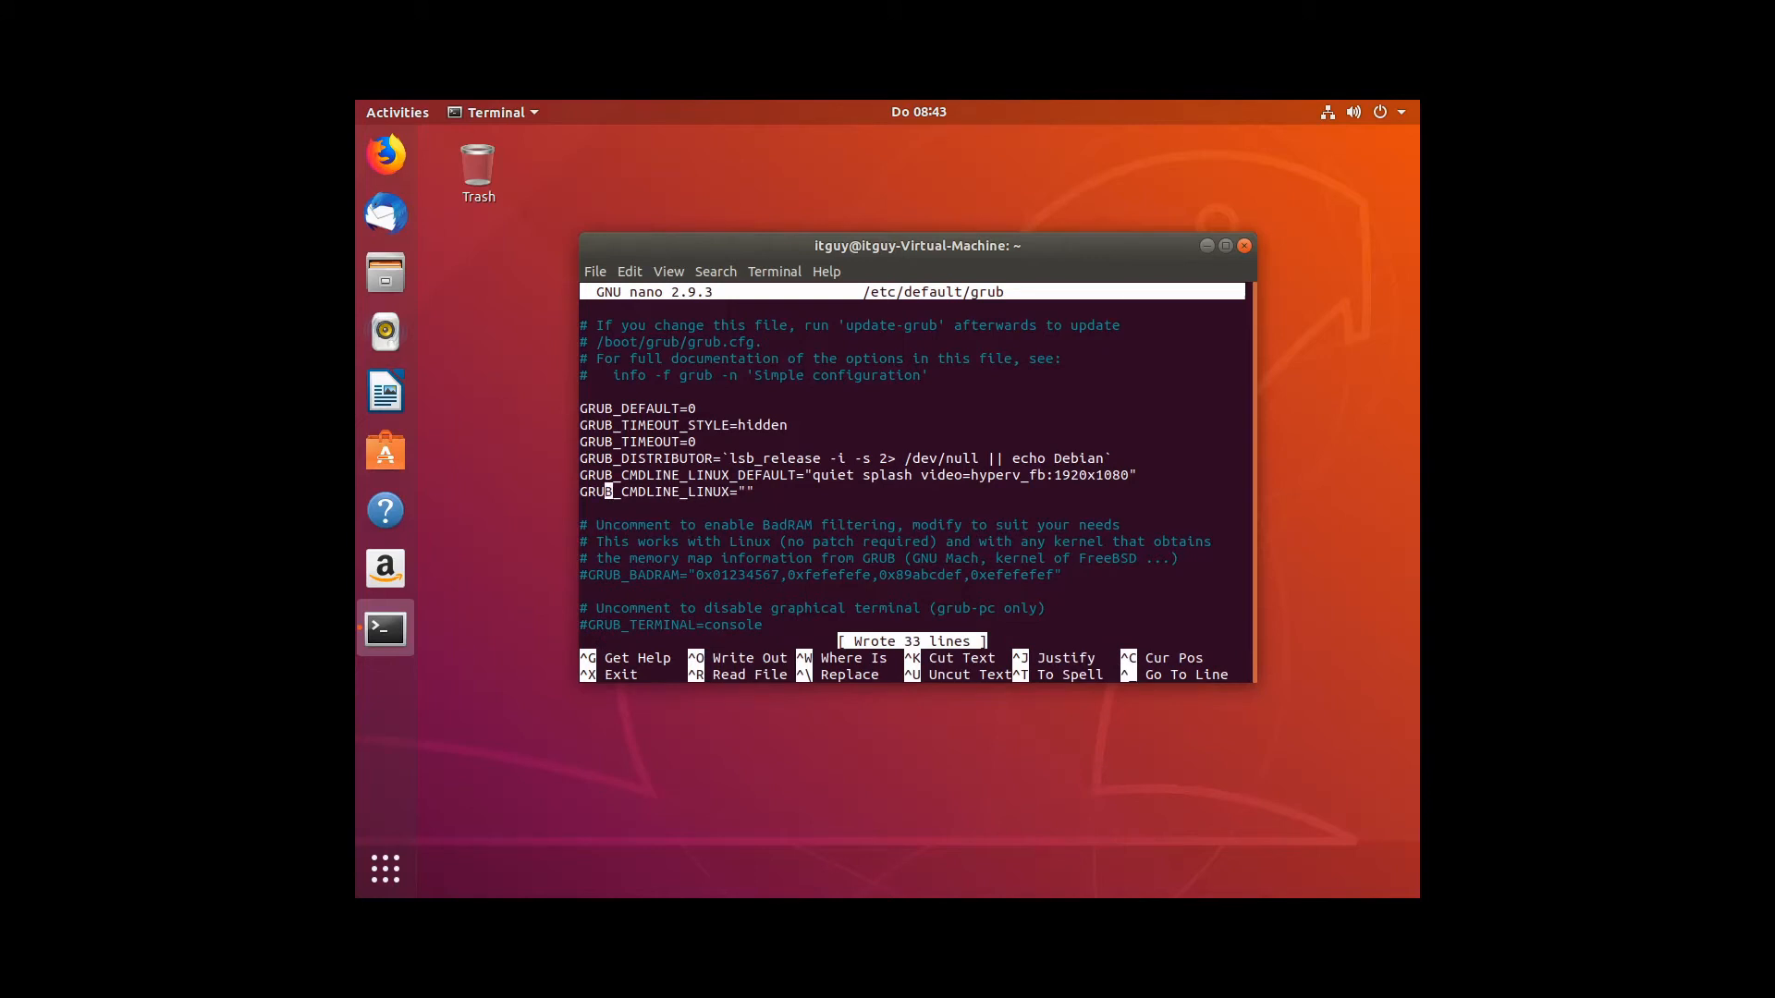
{"action": "key", "text": "ctrl+x"}
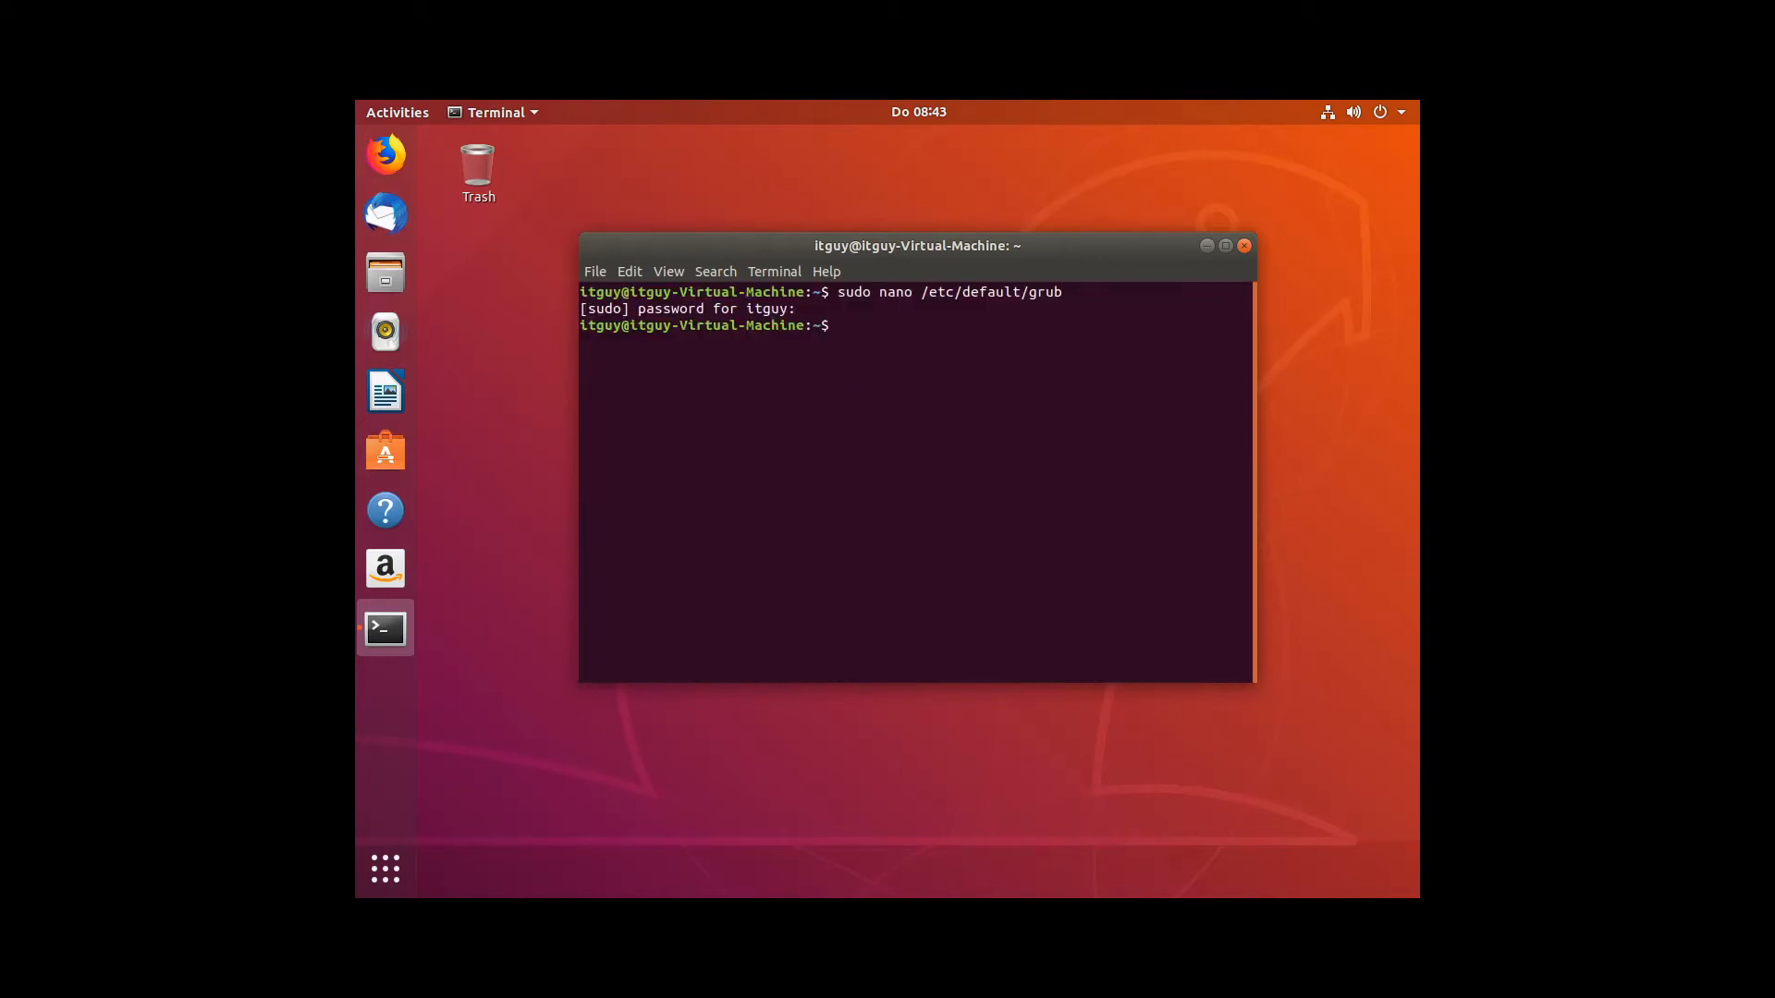
Run sudo update-grub, then begin a reboot.
{"action": "type", "text": "sudo update-grub"}
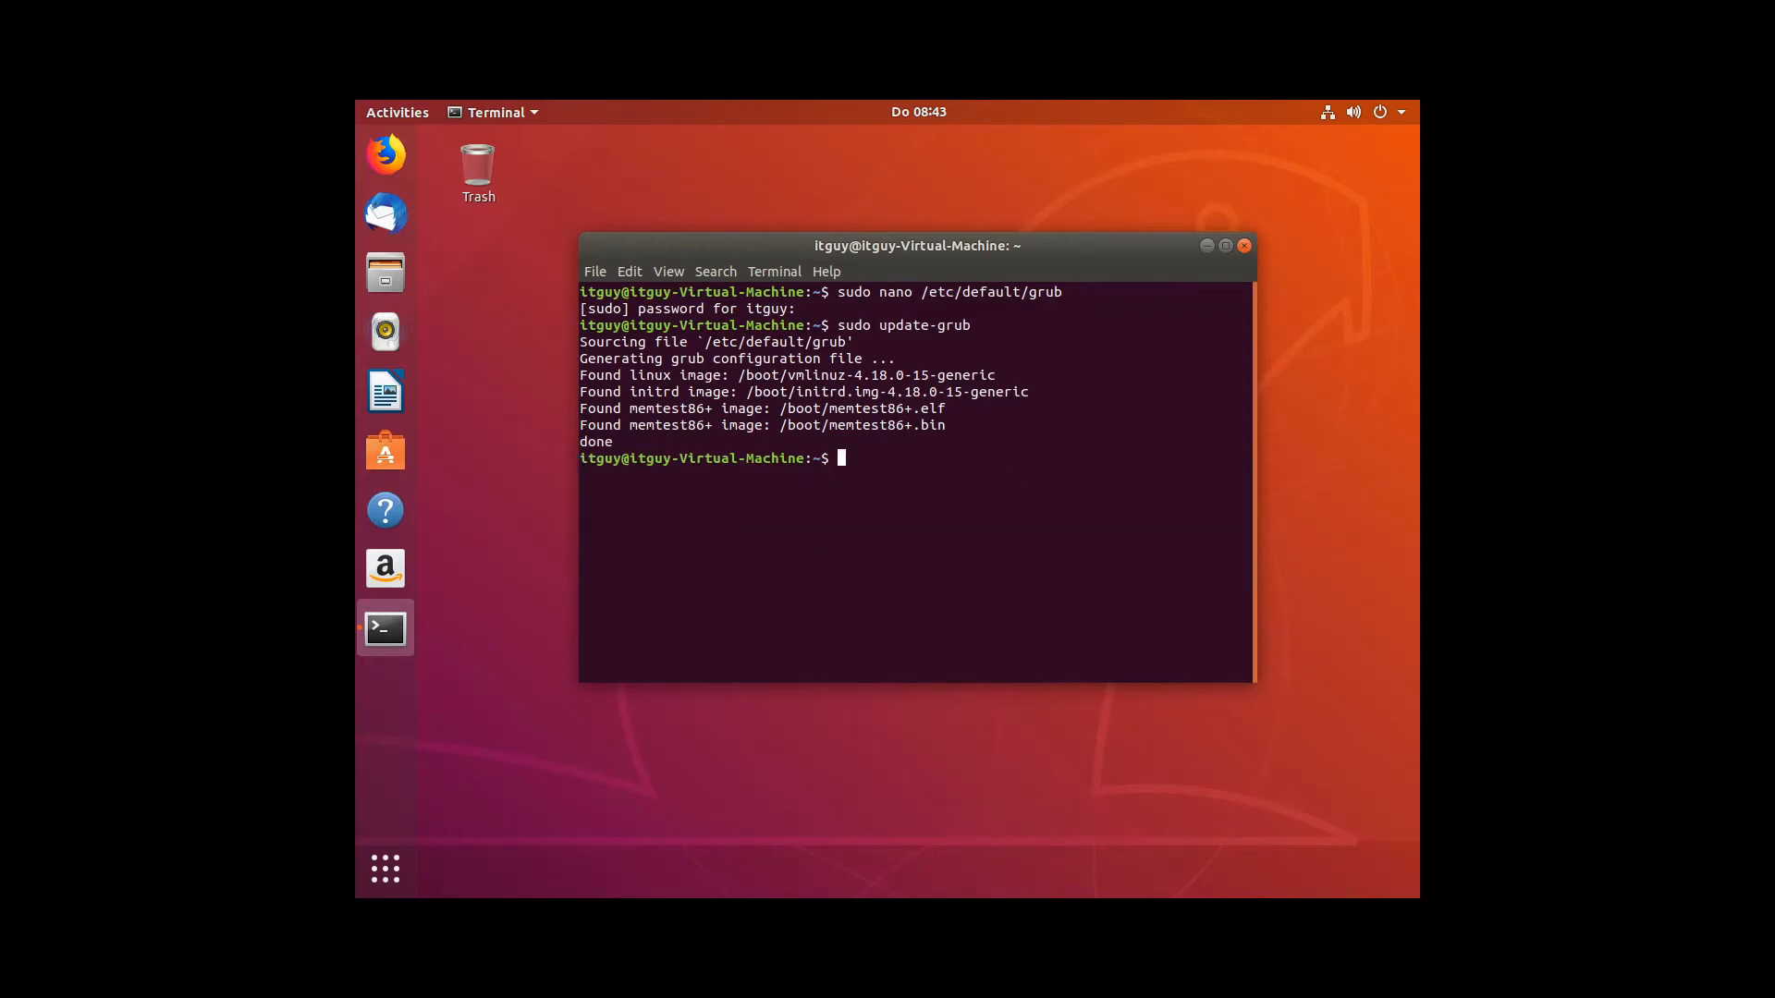
{"action": "type", "text": "re"}
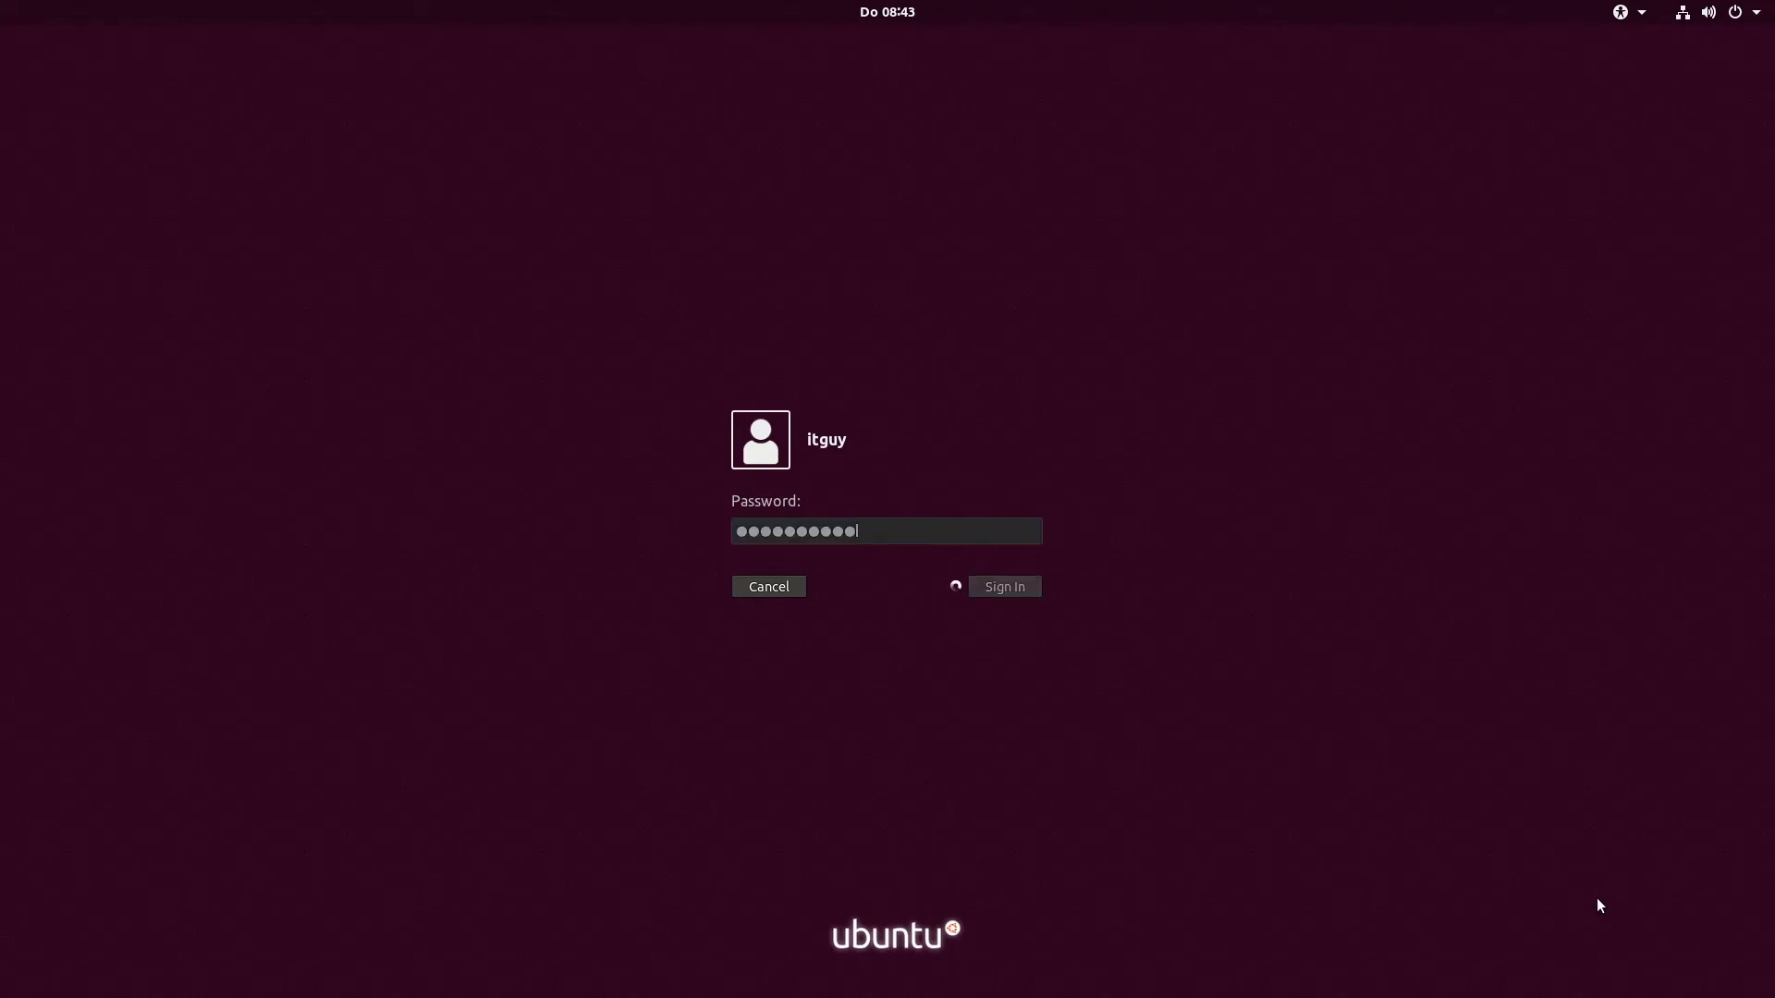
Submit the retyped password at the login screen to reach the full-width desktop.
{"action": "left_click", "coordinate": [1002, 586]}
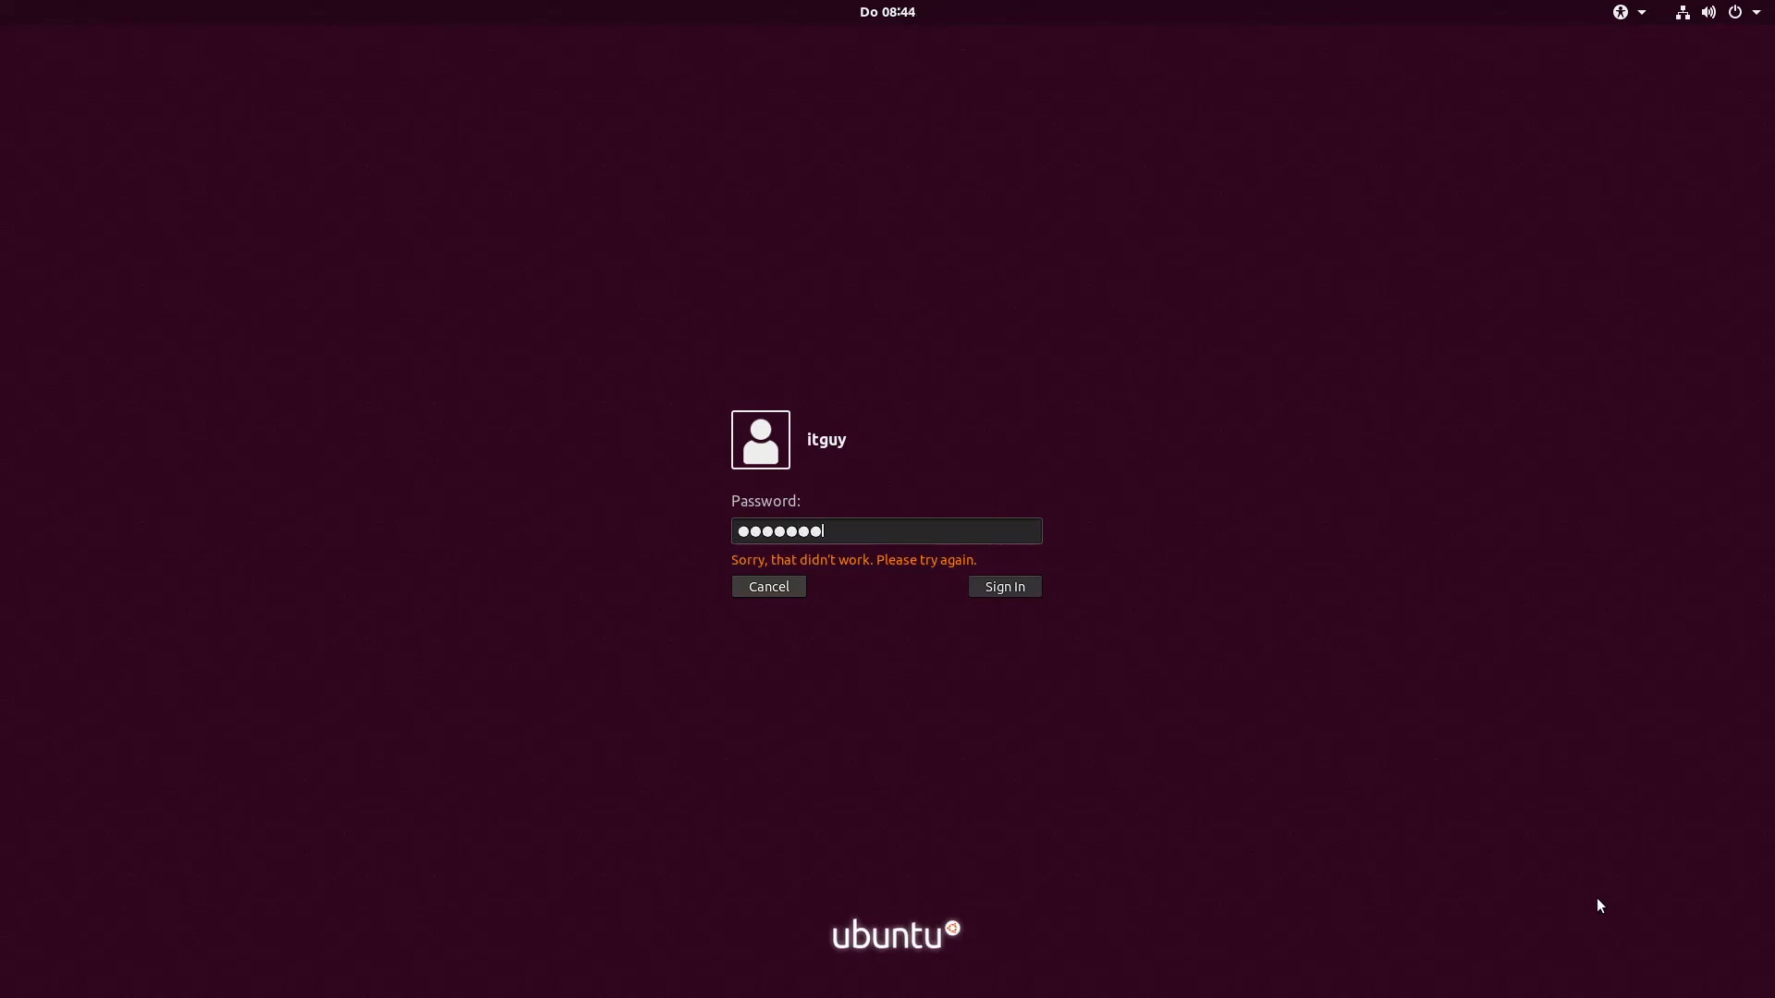
{"action": "left_click", "coordinate": [1003, 587]}
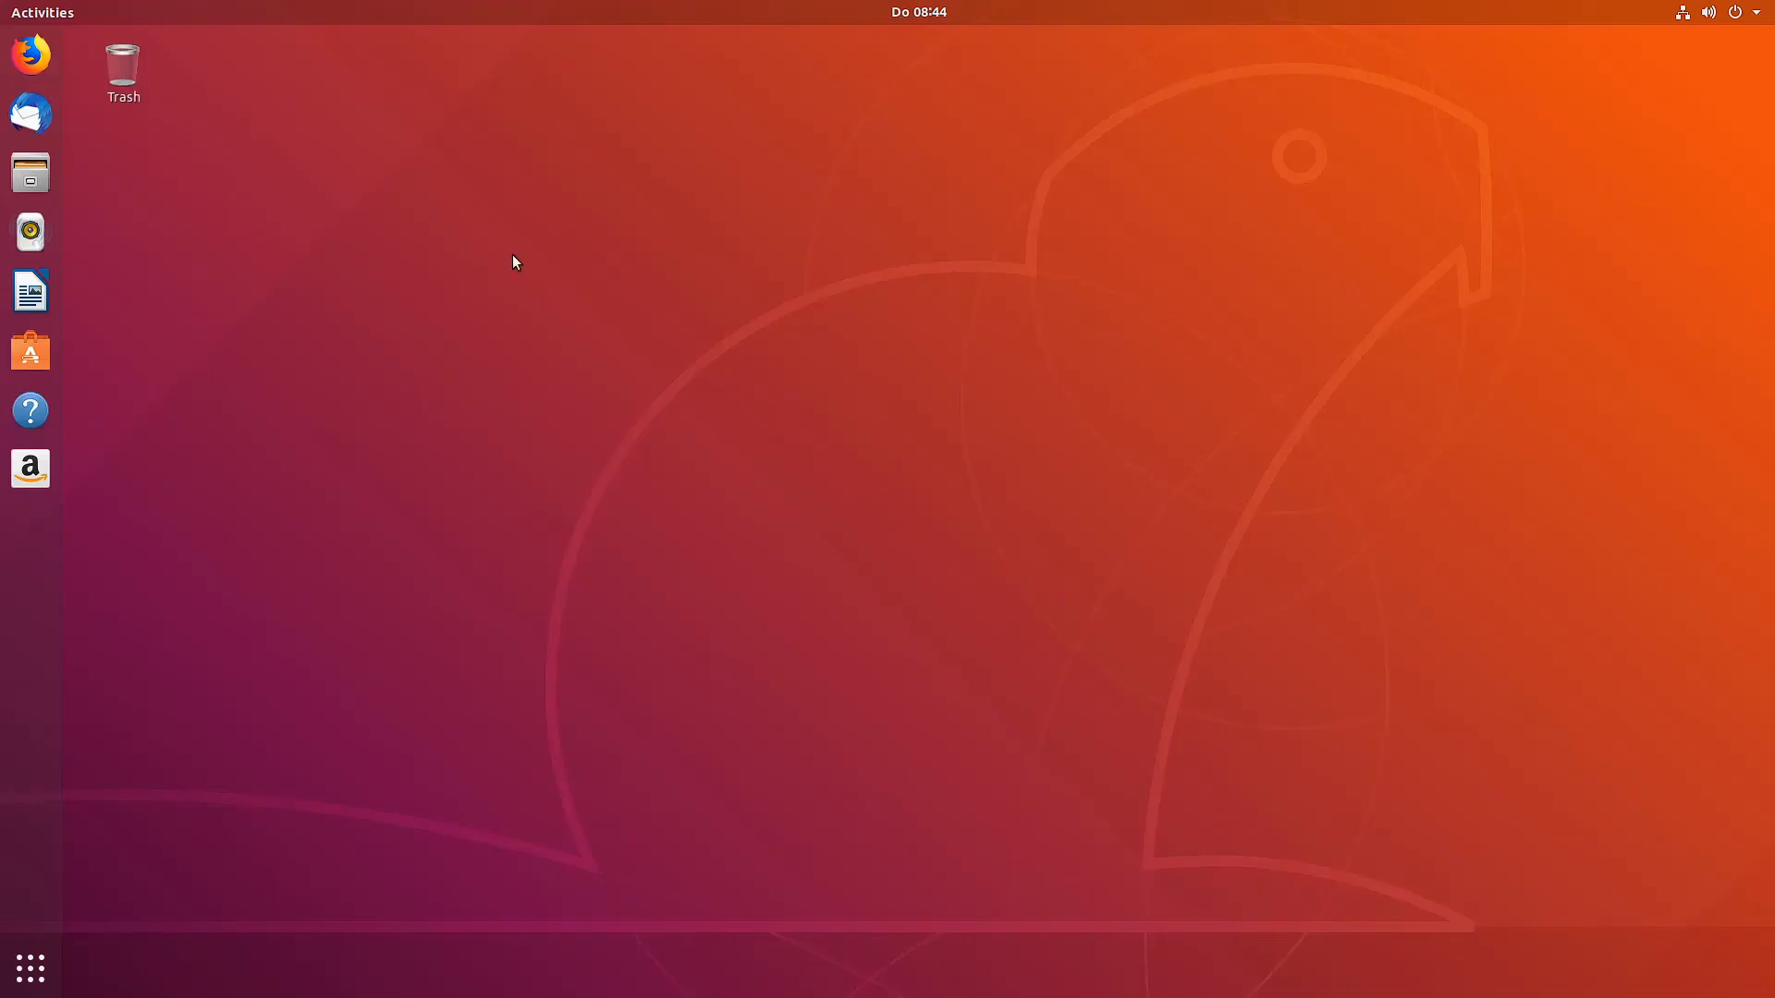
{"action": "left_click", "coordinate": [1708, 11]}
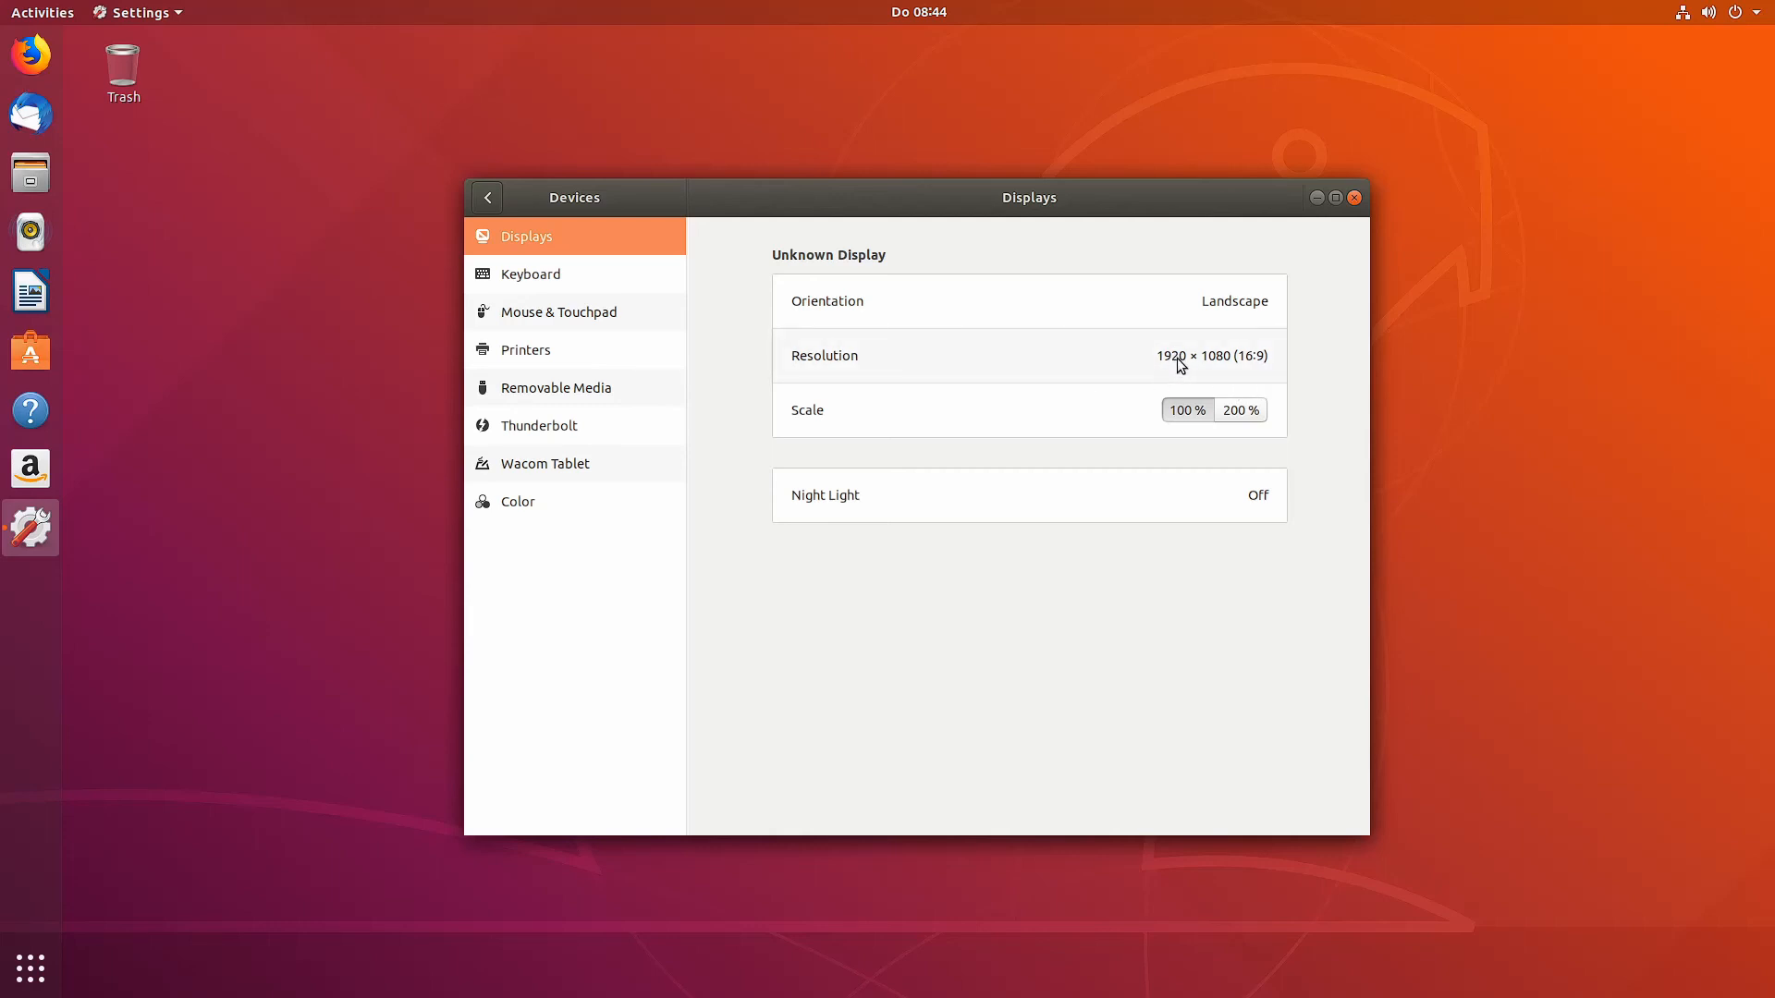
{"action": "left_click", "coordinate": [1353, 197]}
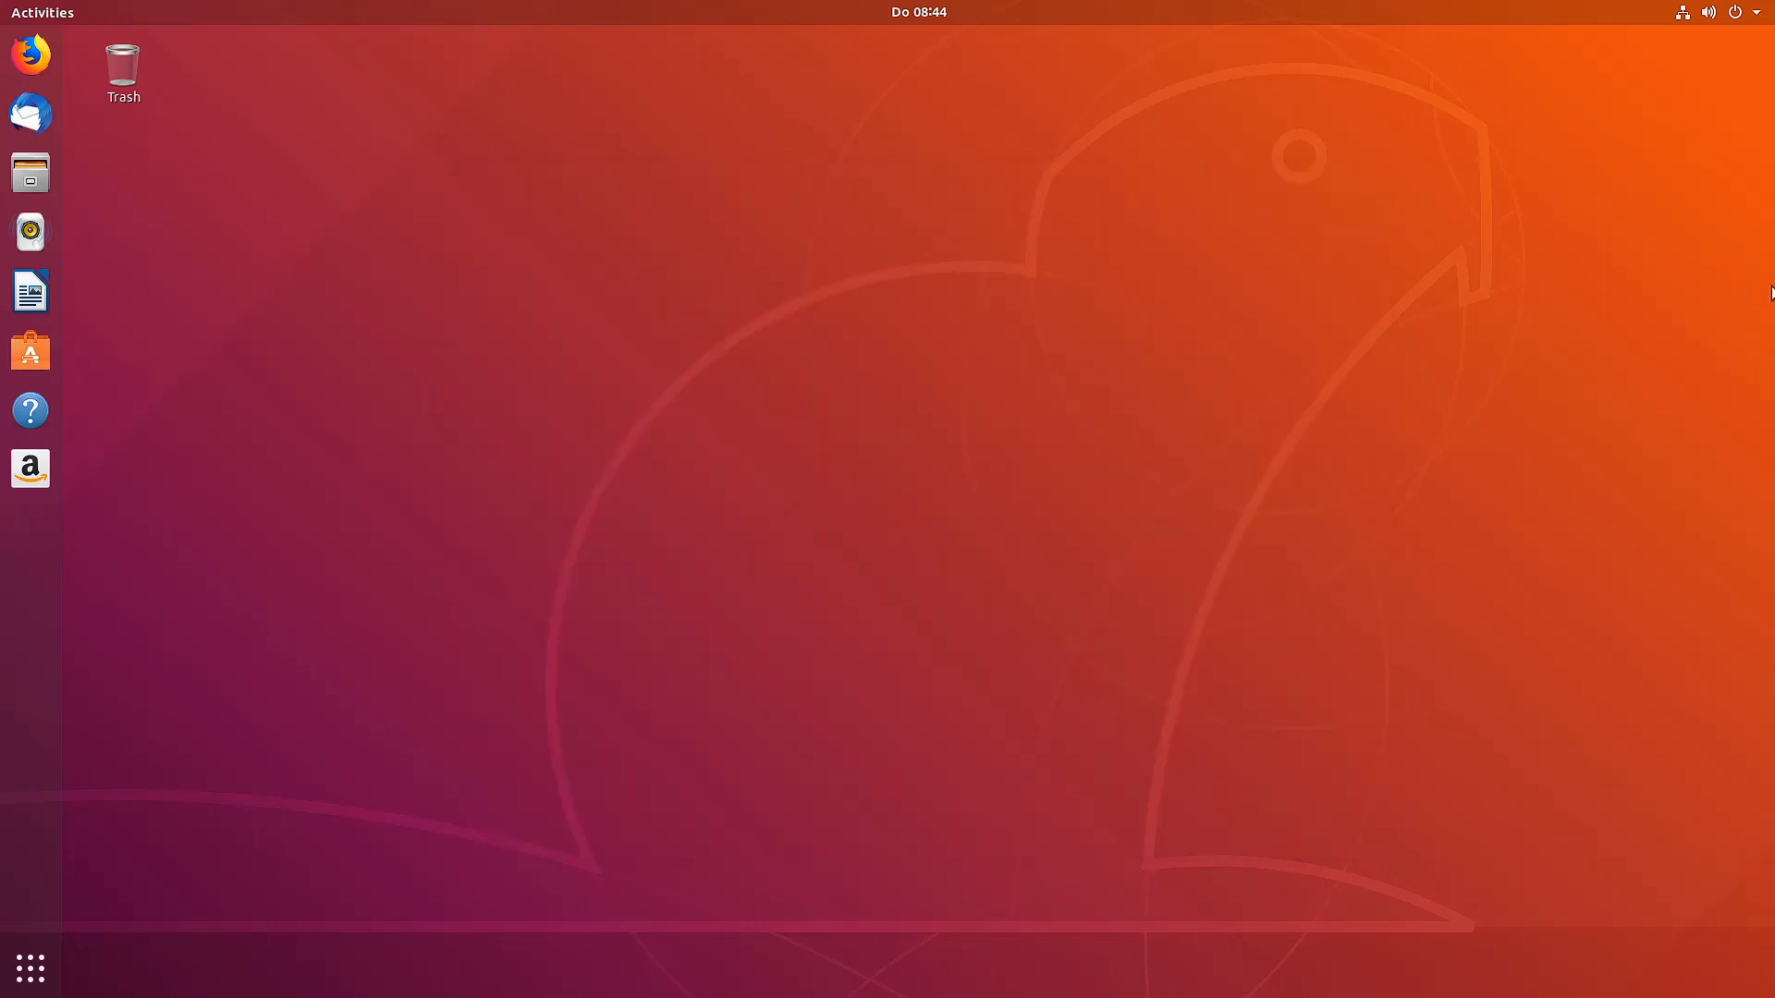